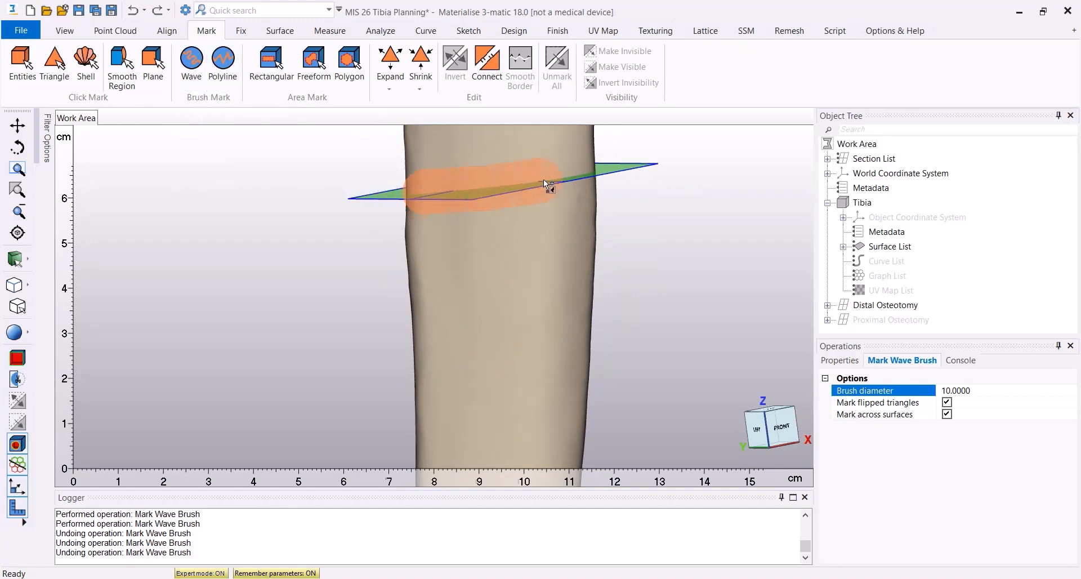
Brush-mark a band of the tibia around the distal osteotomy plane and smooth its border
left_click_drag(547, 185, 455, 400)
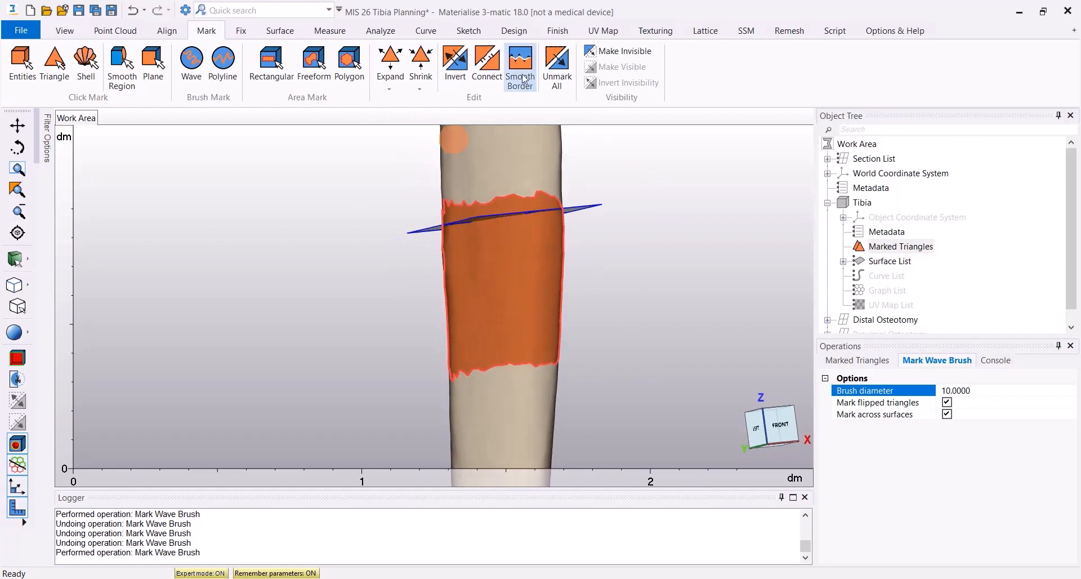
left_click(519, 66)
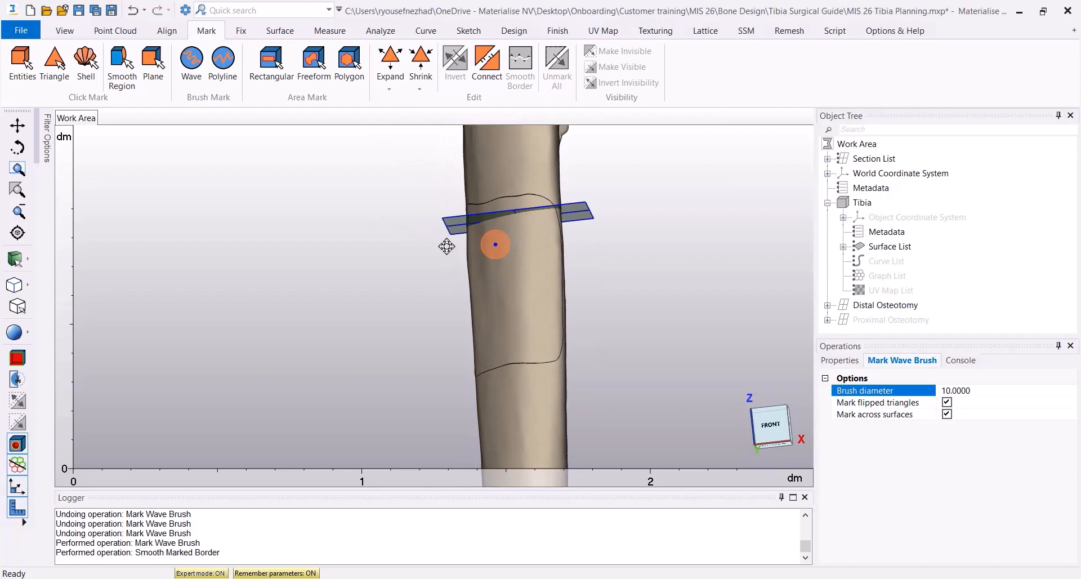
Create a 3 mm base plate on the marked tibia band, named Distal Base Plate
left_click(512, 30)
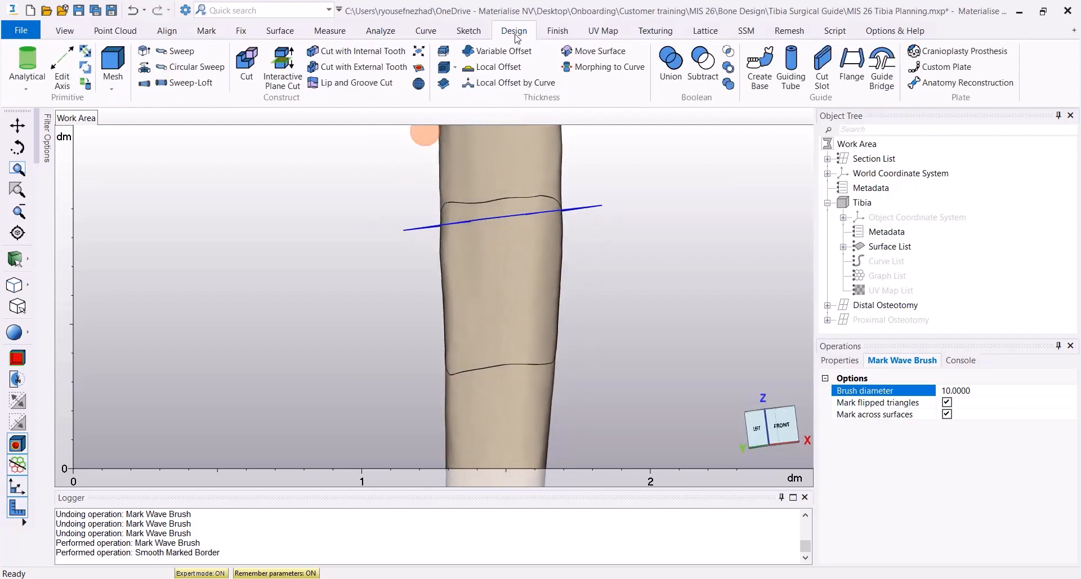
left_click(758, 67)
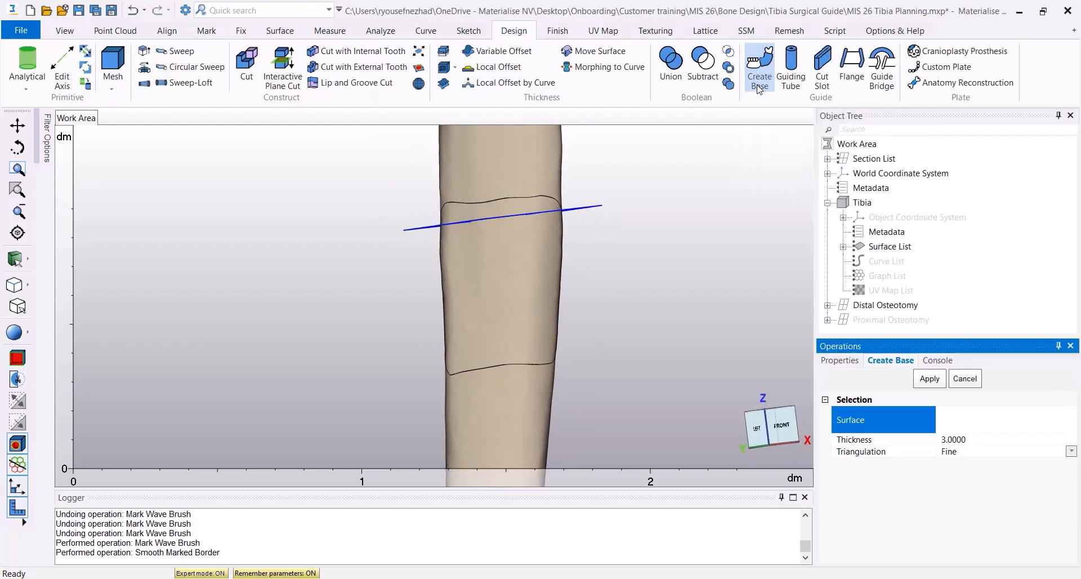
left_click(489, 289)
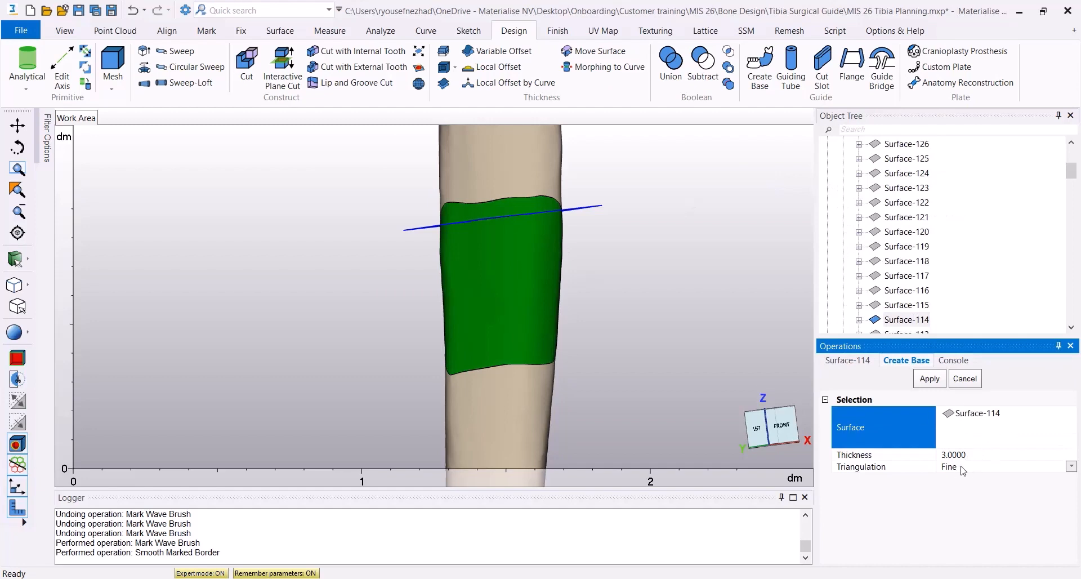
left_click(928, 378)
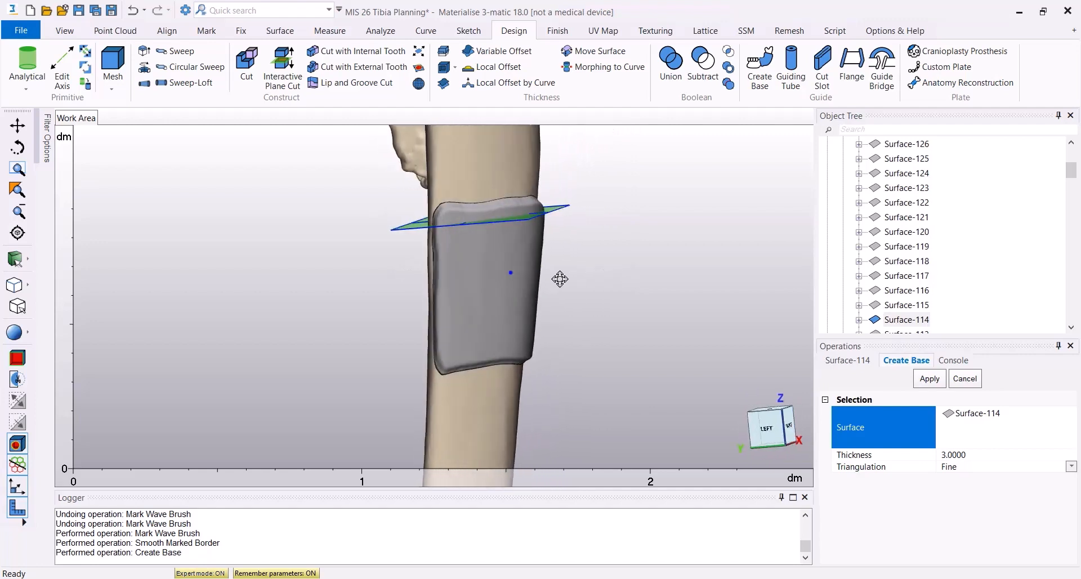
mouse_move(850, 65)
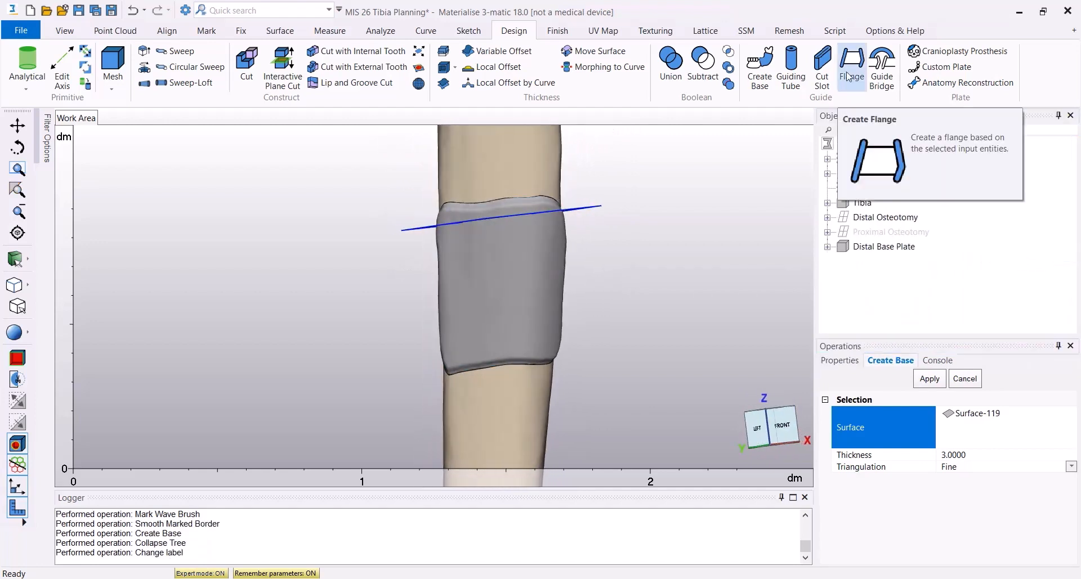
Add a 3.5 mm flange on Distal Base Plate along the Distal Osteotomy plane and hide the tibia
left_click(851, 66)
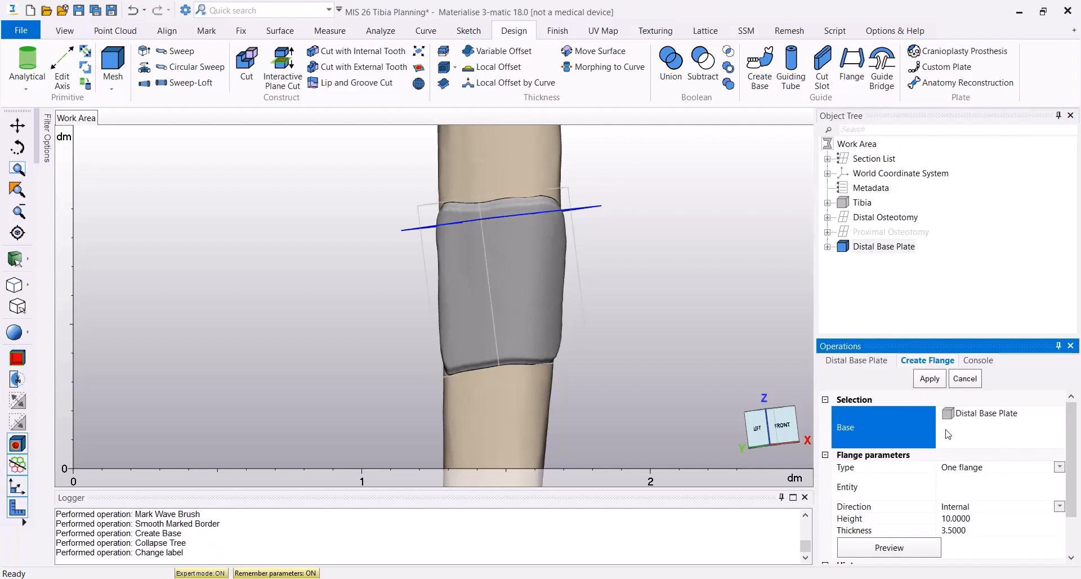
left_click(882, 486)
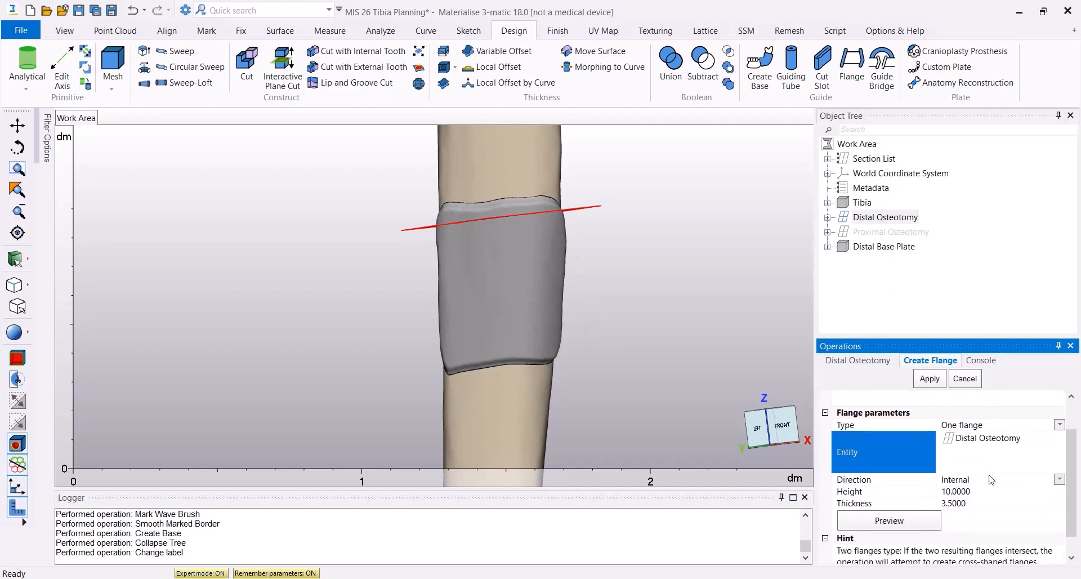
mouse_move(986, 501)
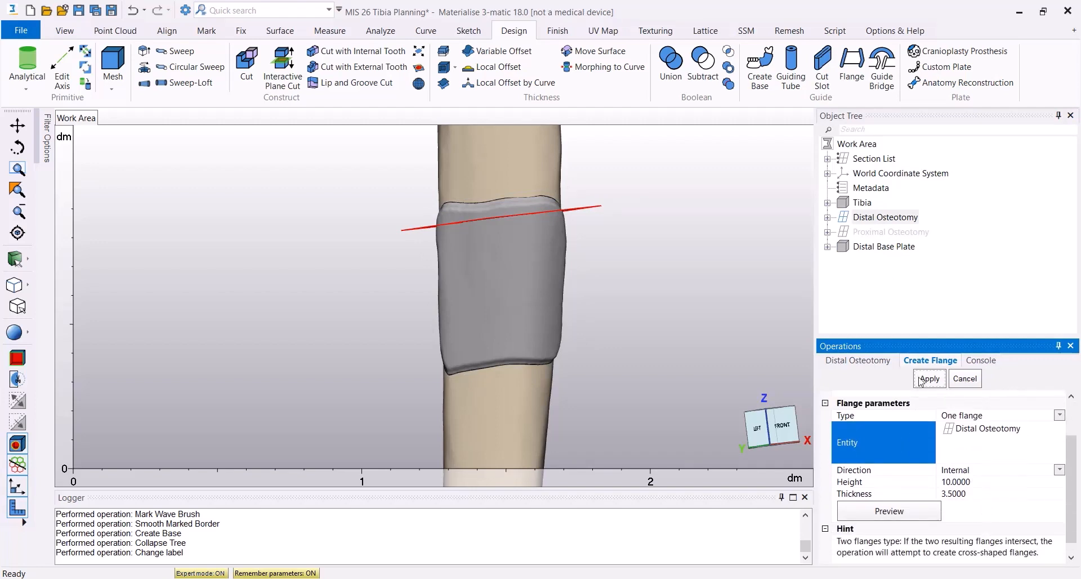
left_click(928, 378)
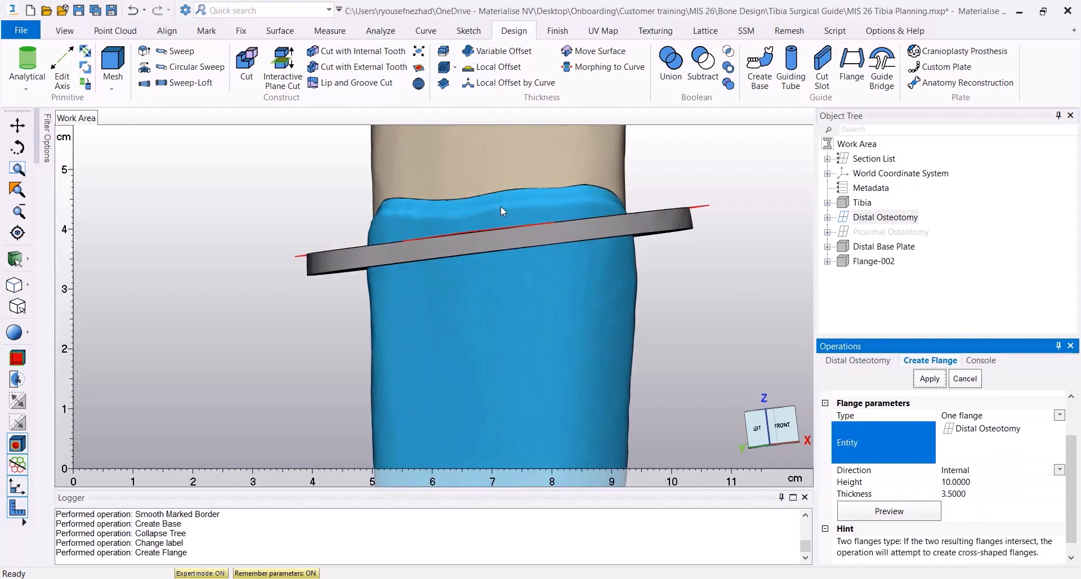
left_click(887, 510)
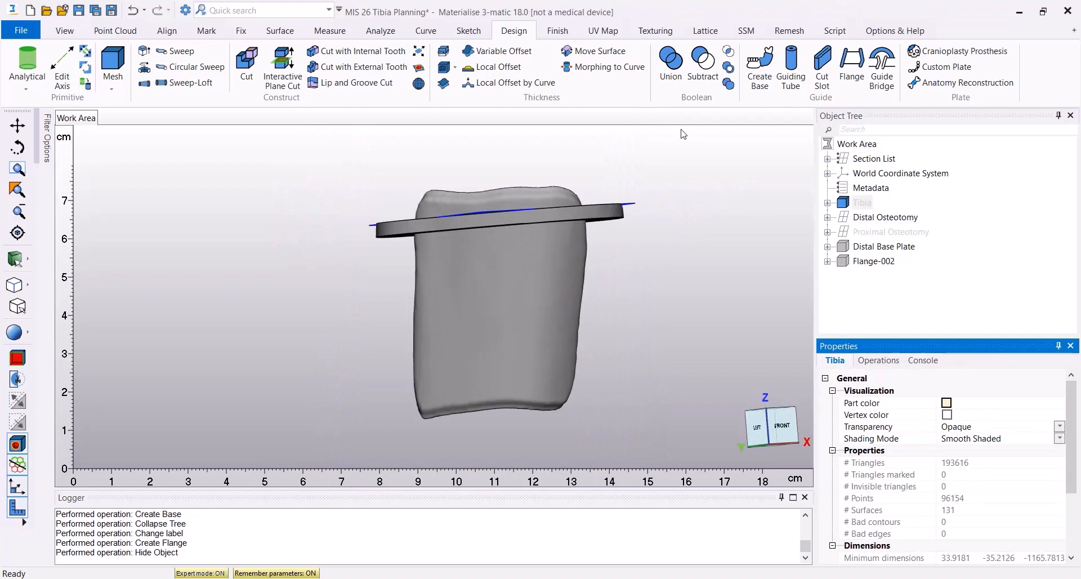
Union Distal Base Plate and Flange-002 into one part, Distal Base and Flange
left_click(669, 62)
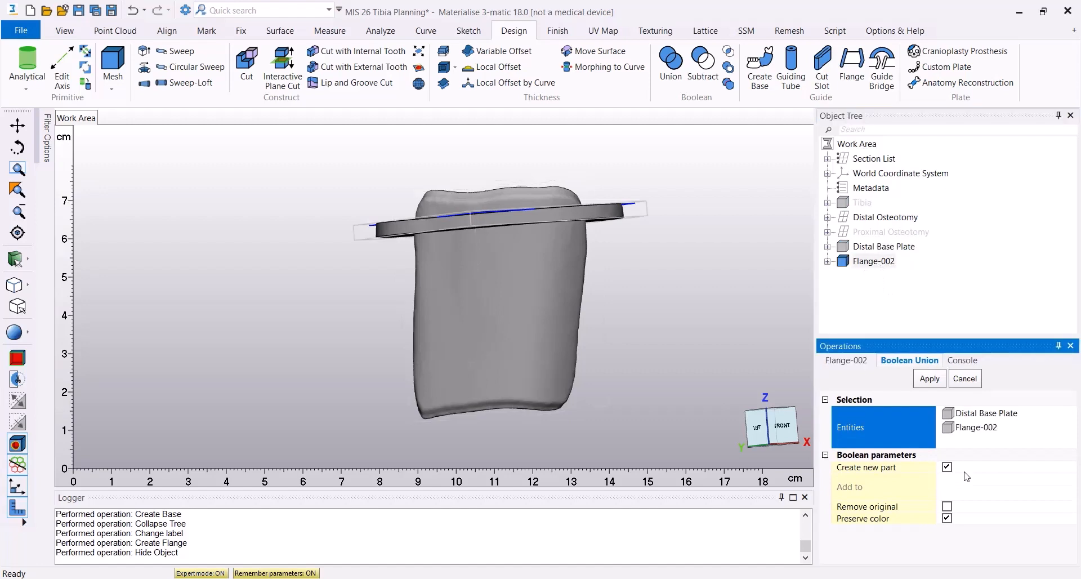
left_click(928, 378)
type("Distal Base and Flange")
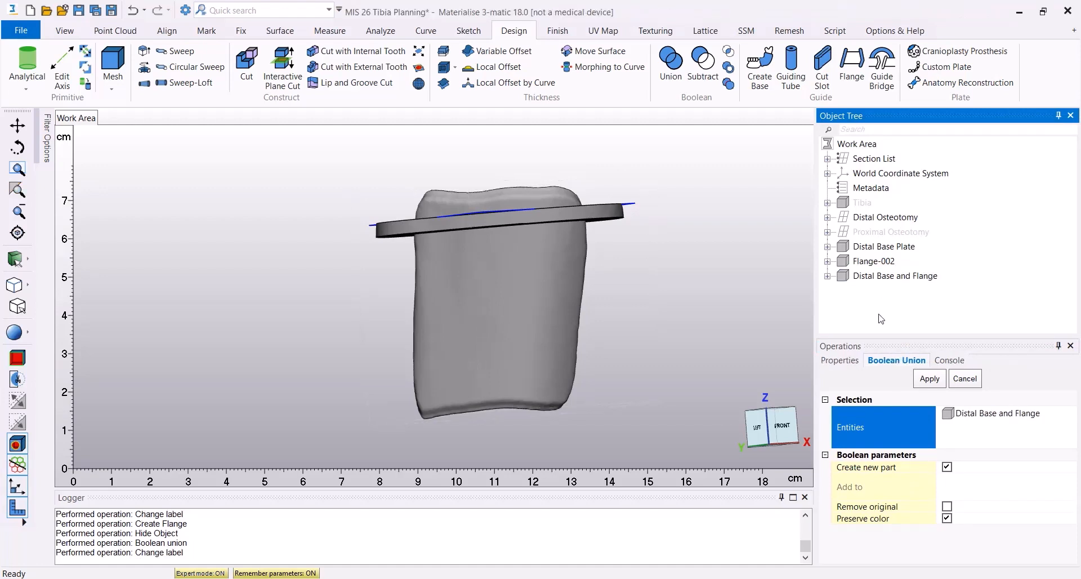
left_click(702, 62)
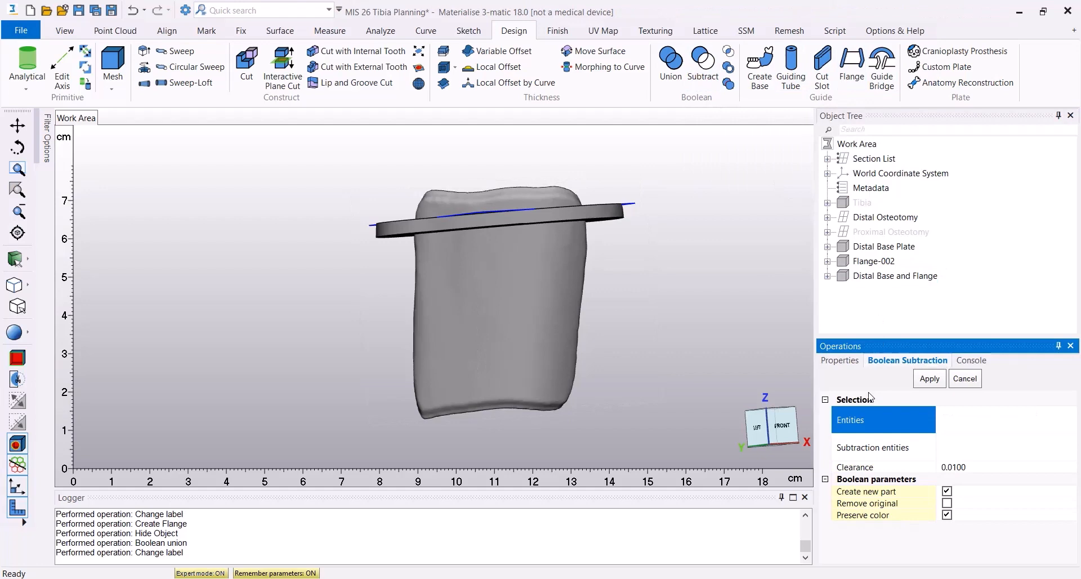
Subtract the tibia from Distal Base and Flange and show only the subtracted result
left_click(893, 276)
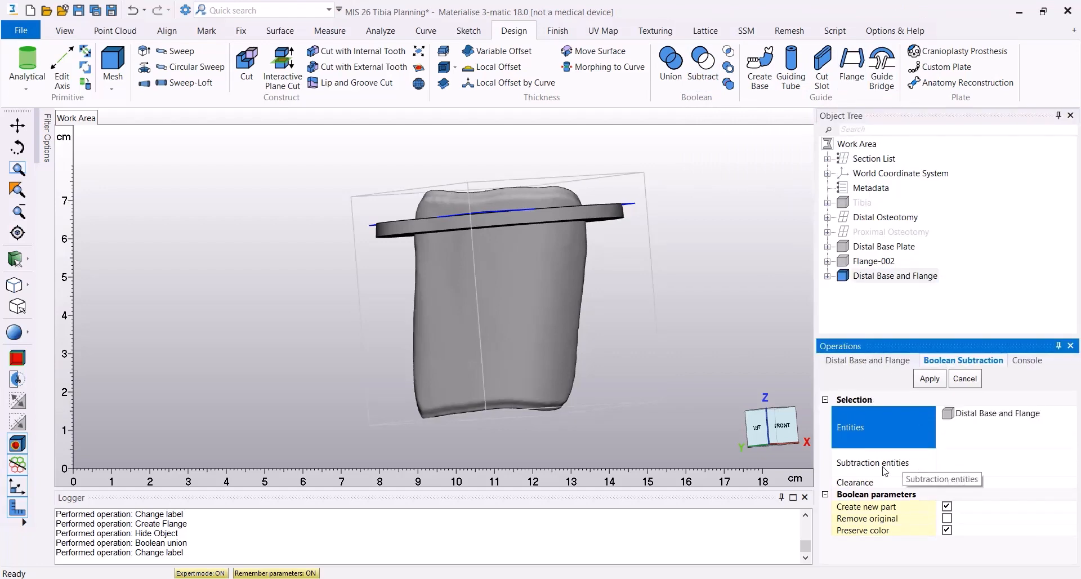
right_click(862, 202)
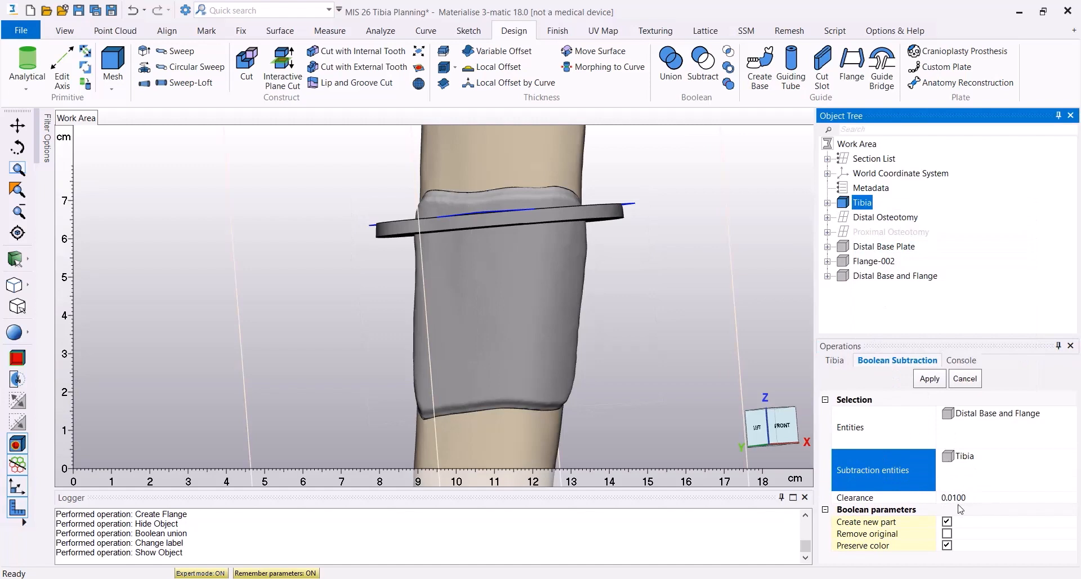
left_click(928, 378)
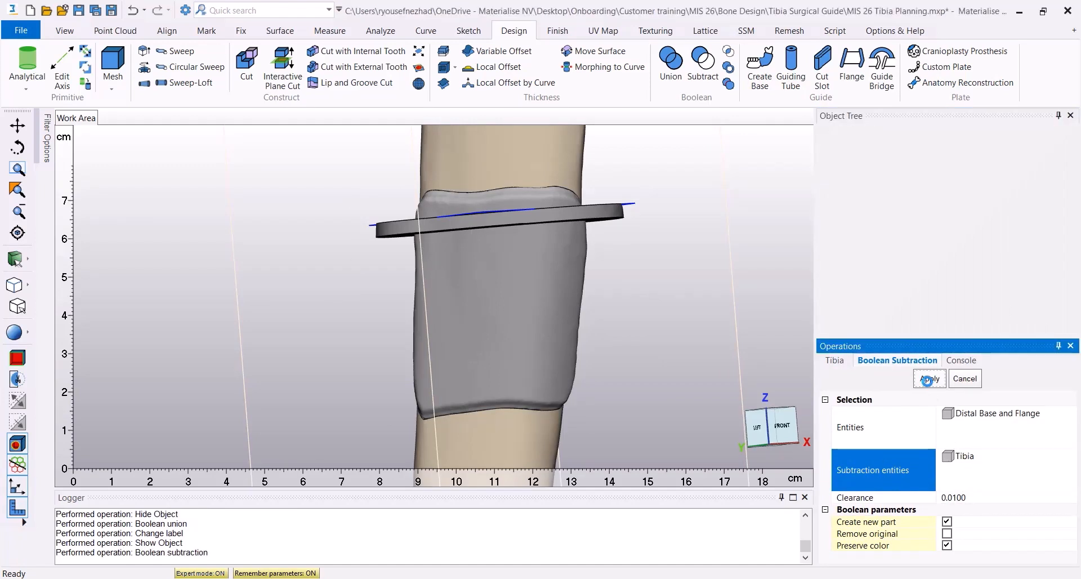
left_click(928, 379)
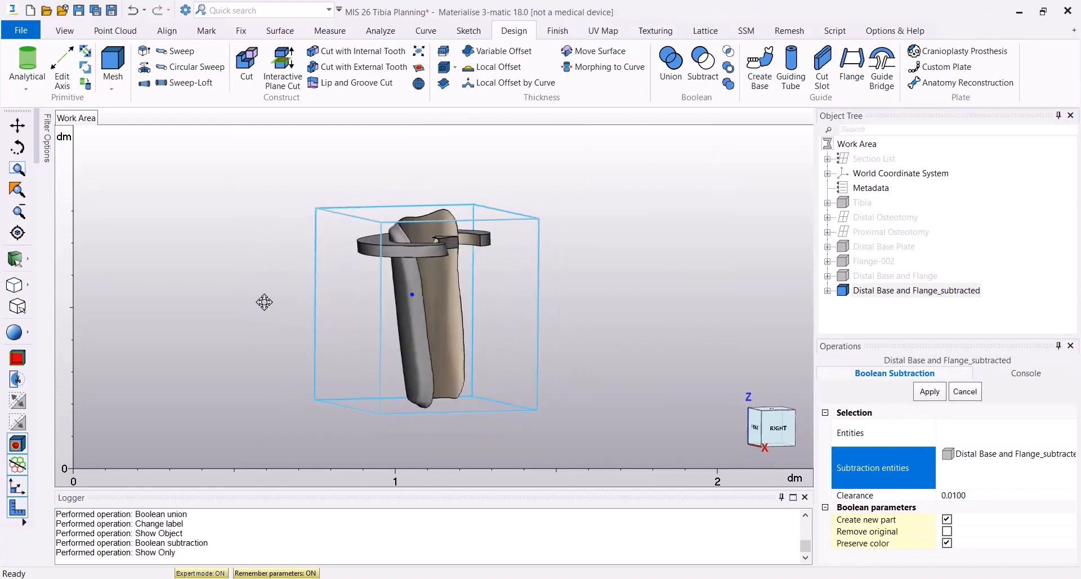
Mark the guide's shell, invert the marking and remove the leftover inner triangles
left_click(206, 30)
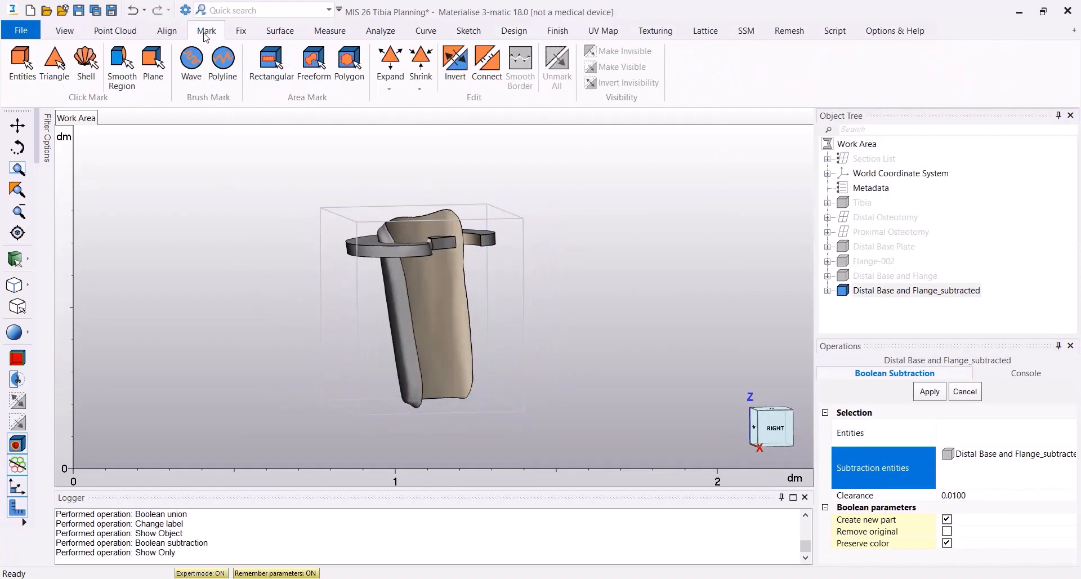
left_click(928, 391)
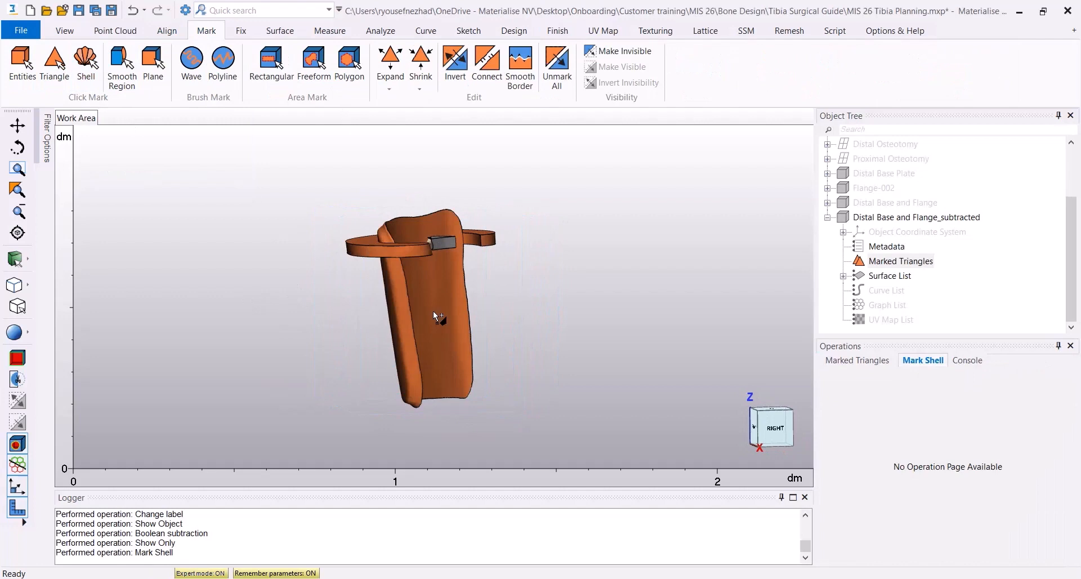
left_click(454, 62)
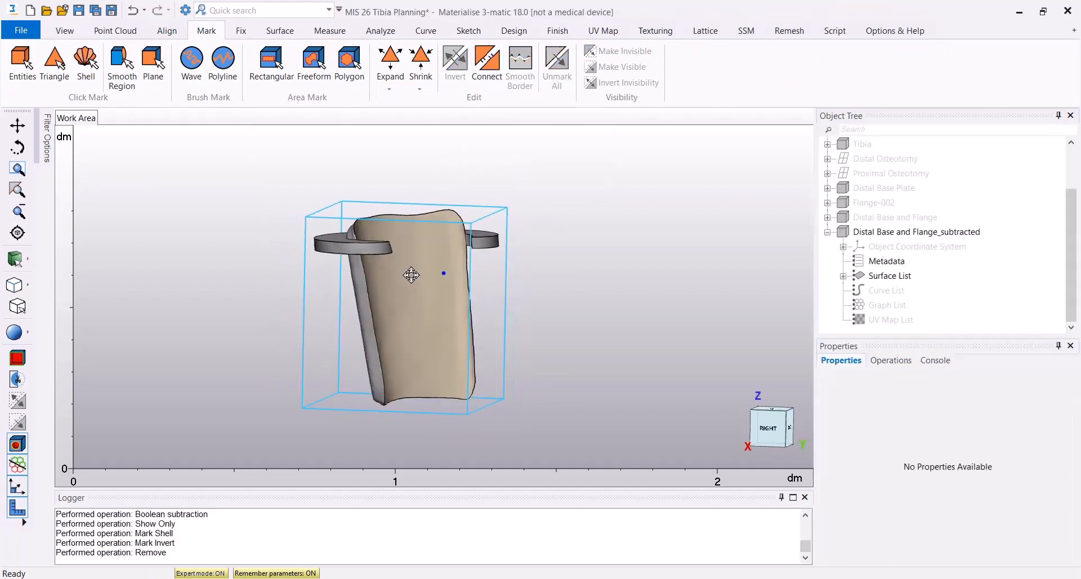
left_click(513, 30)
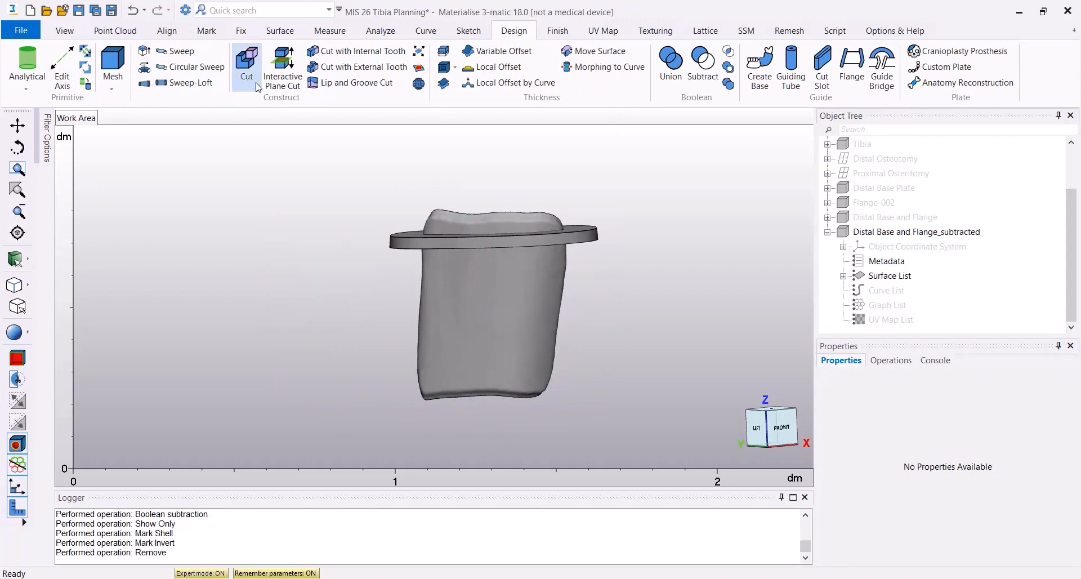
Cut the guide along the Distal Osteotomy plane and keep Distal Base and Flange_subtracted-1
left_click(246, 62)
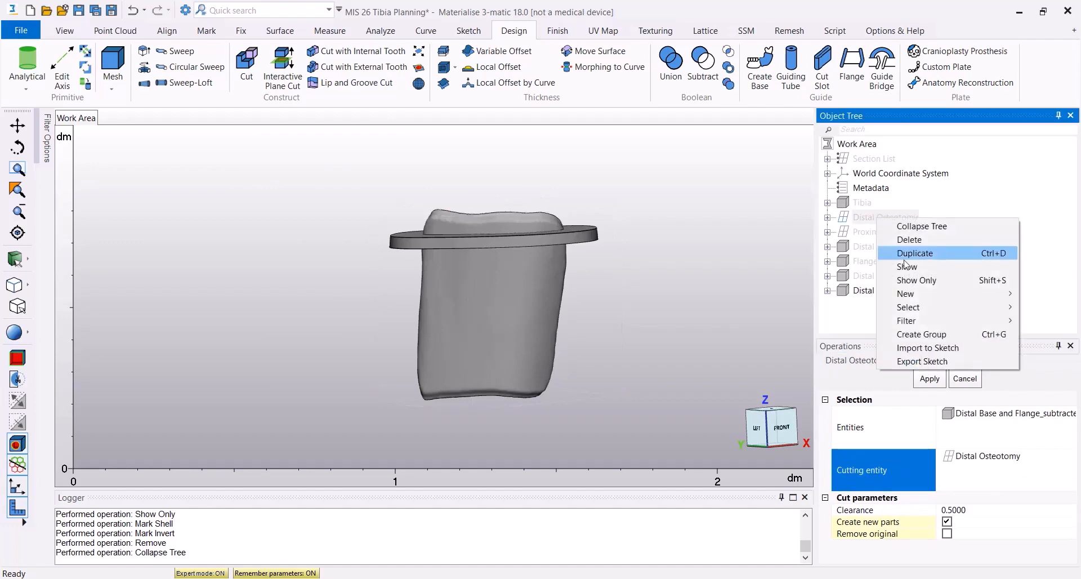
left_click(908, 267)
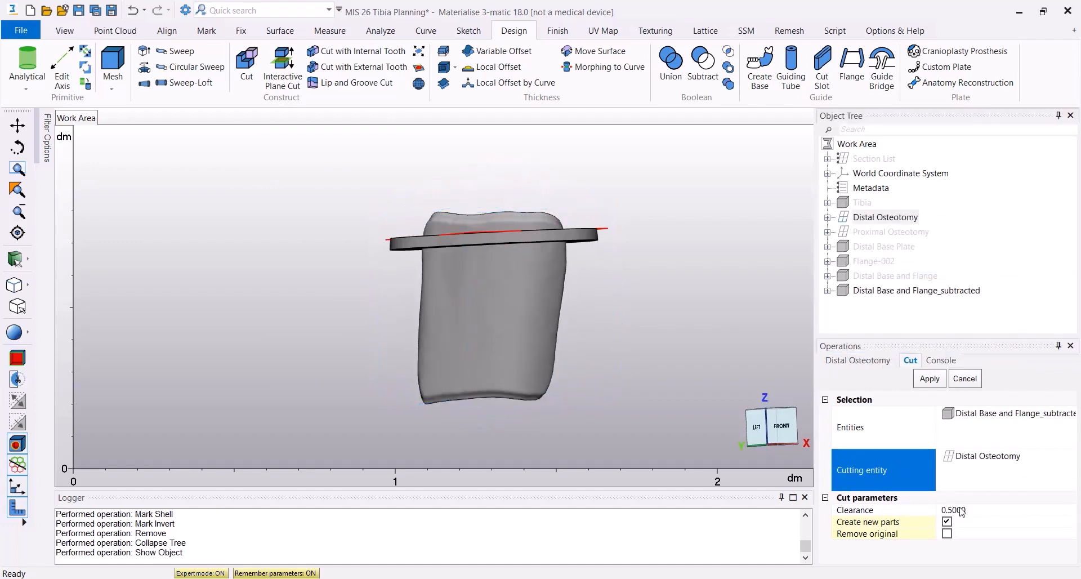
left_click(928, 379)
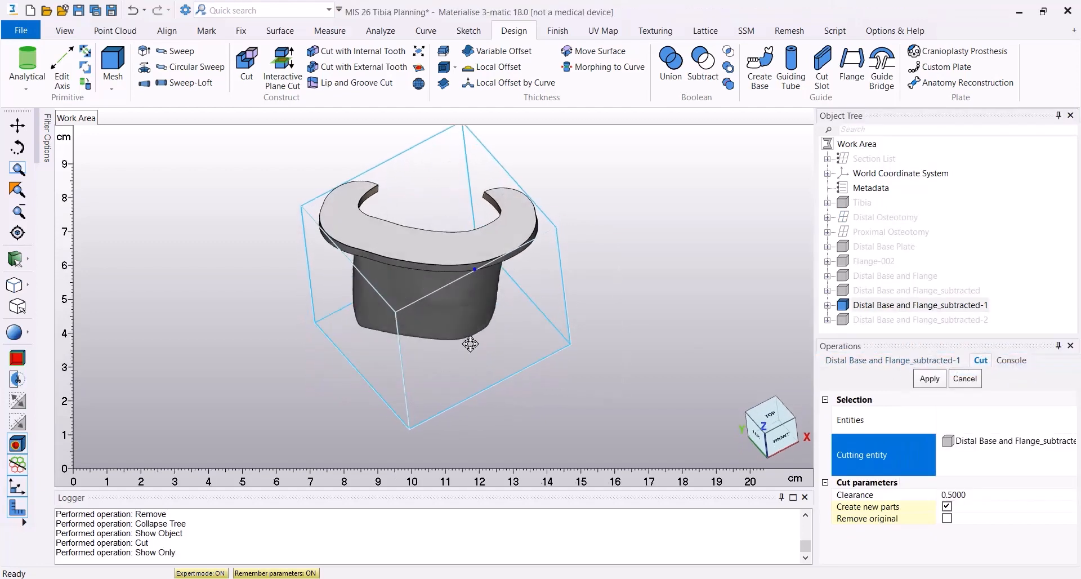
left_click_drag(470, 344, 605, 285)
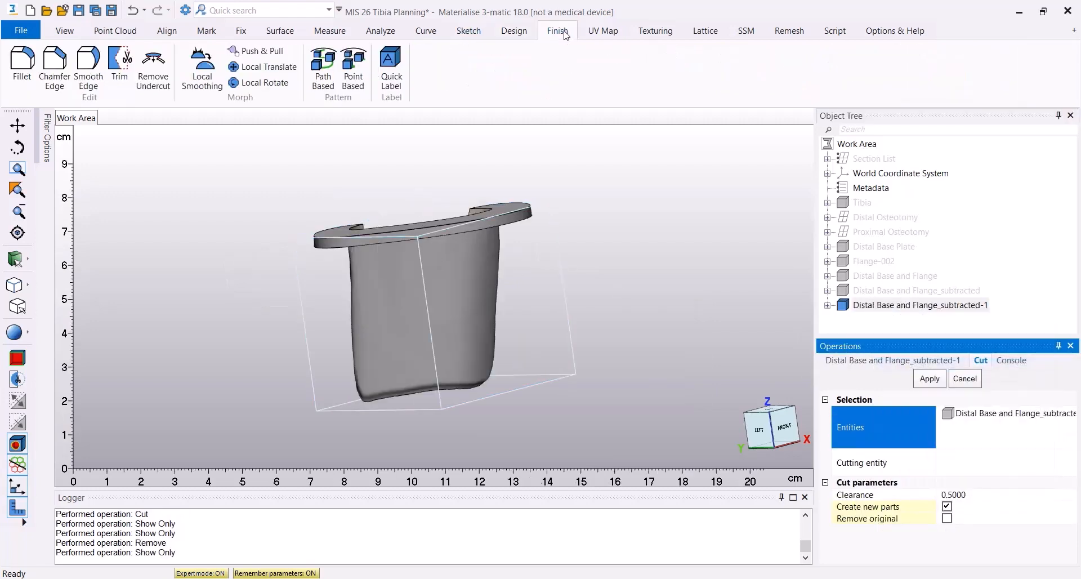
Trim away a polygon-outlined section of the flange near its open end, removing the inner area
left_click(120, 65)
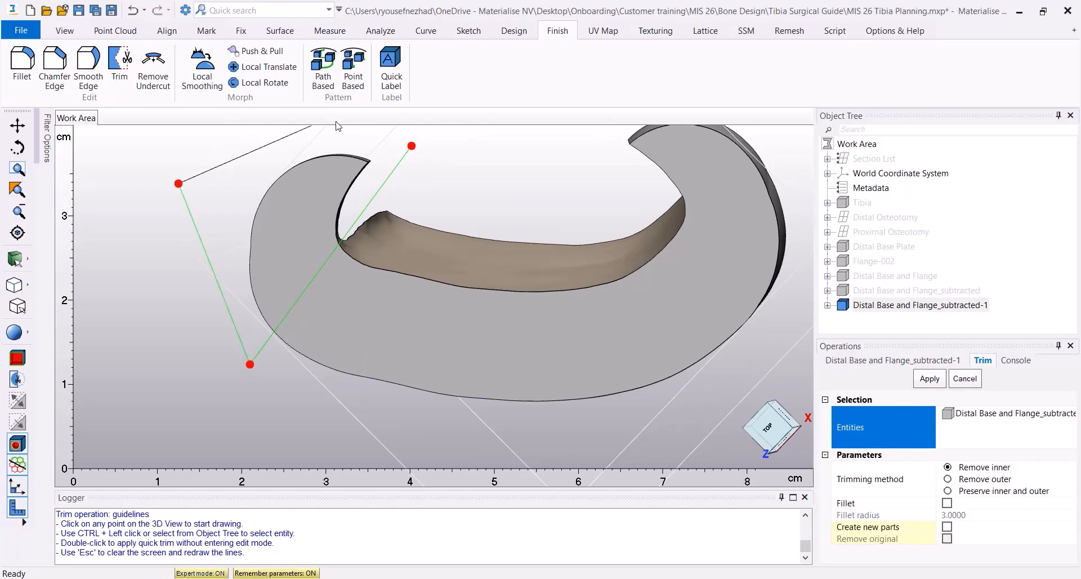
left_click(348, 129)
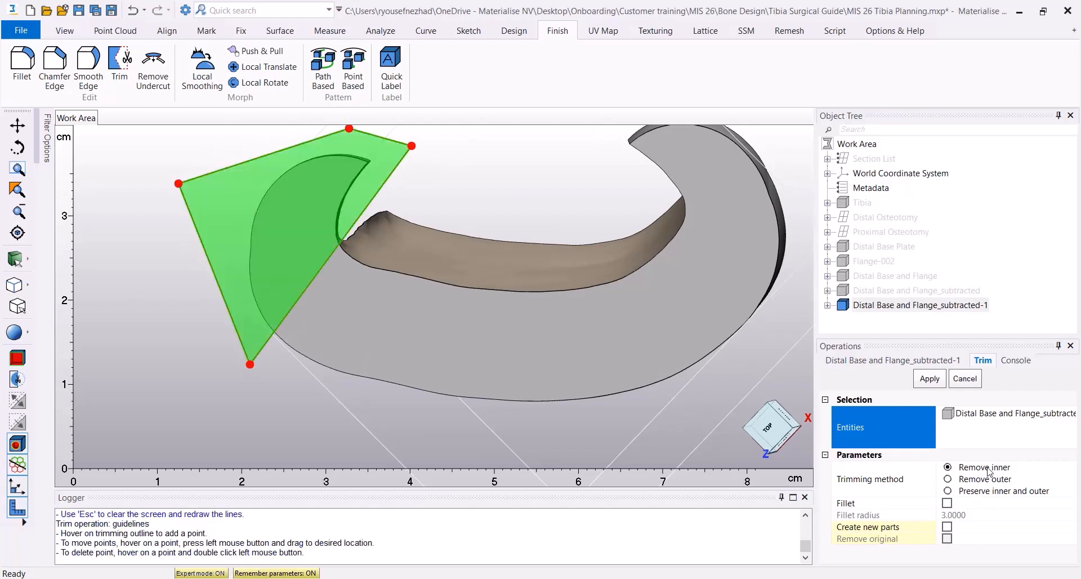
left_click(928, 378)
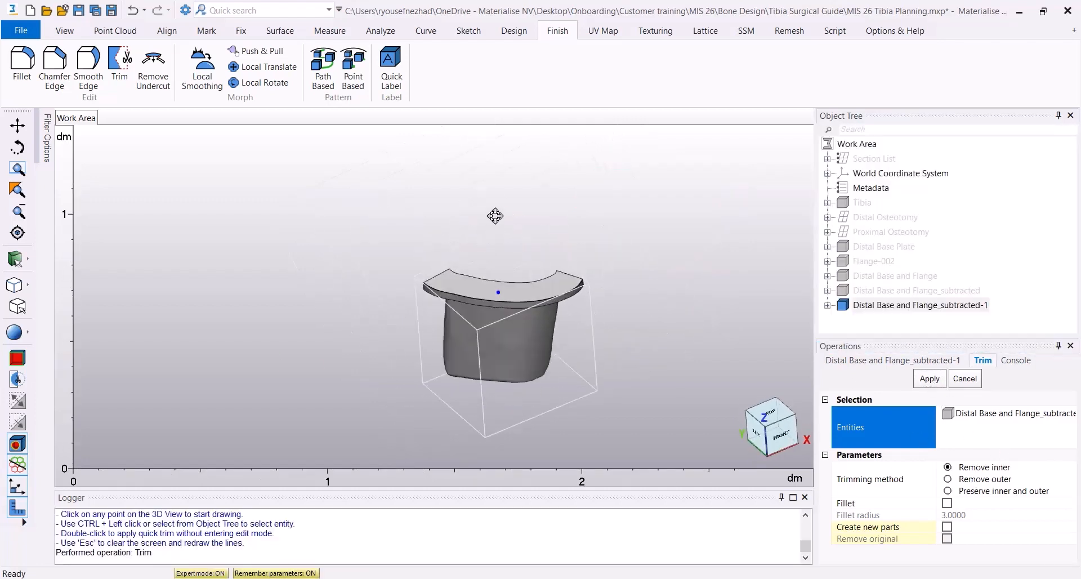
scroll("up", 3)
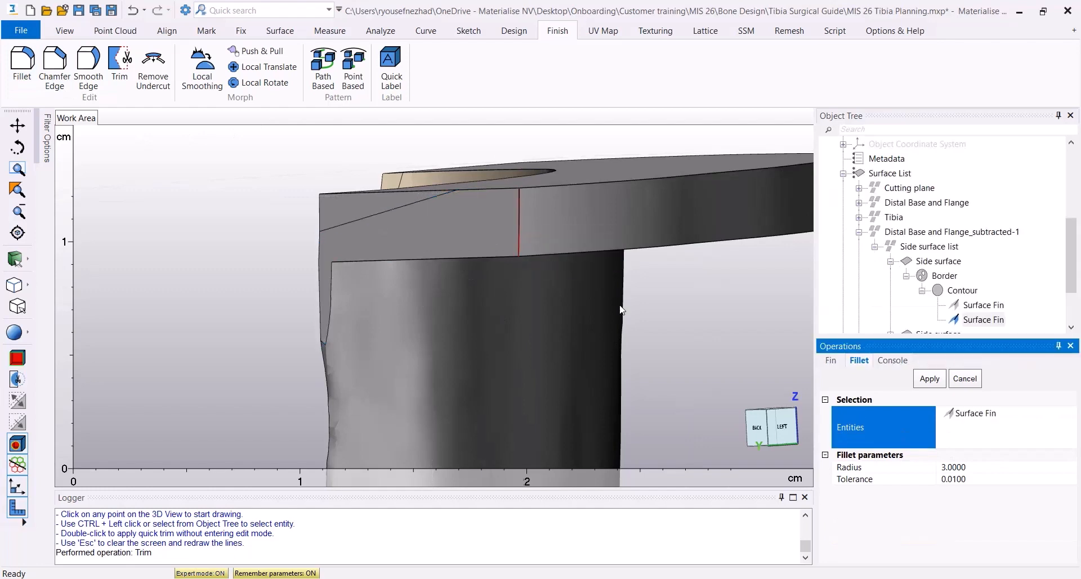
Fillet the trimmed flange's sharp fin edges with radius 3
left_click(928, 378)
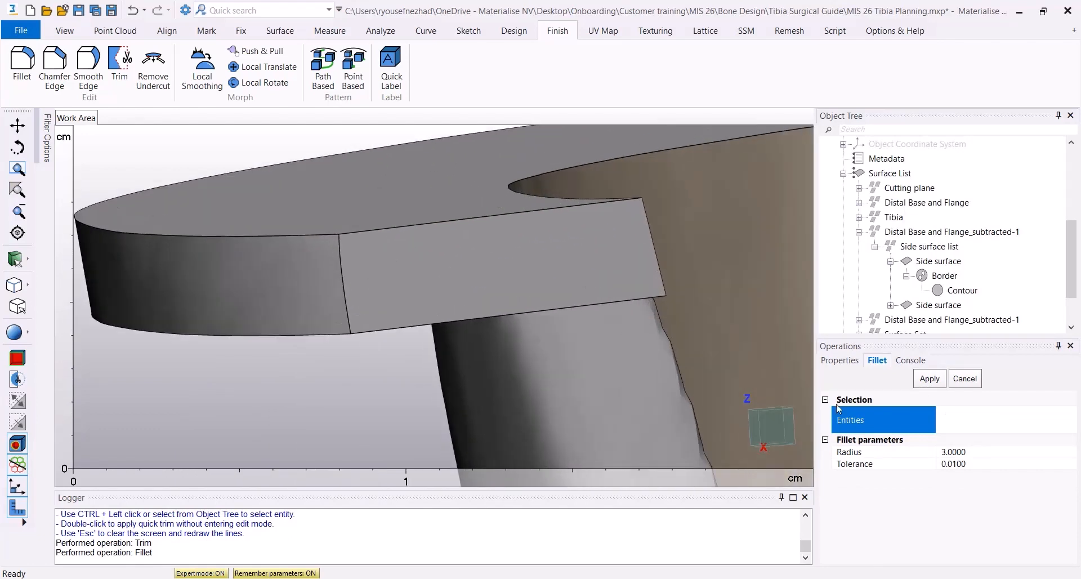
left_click(351, 275)
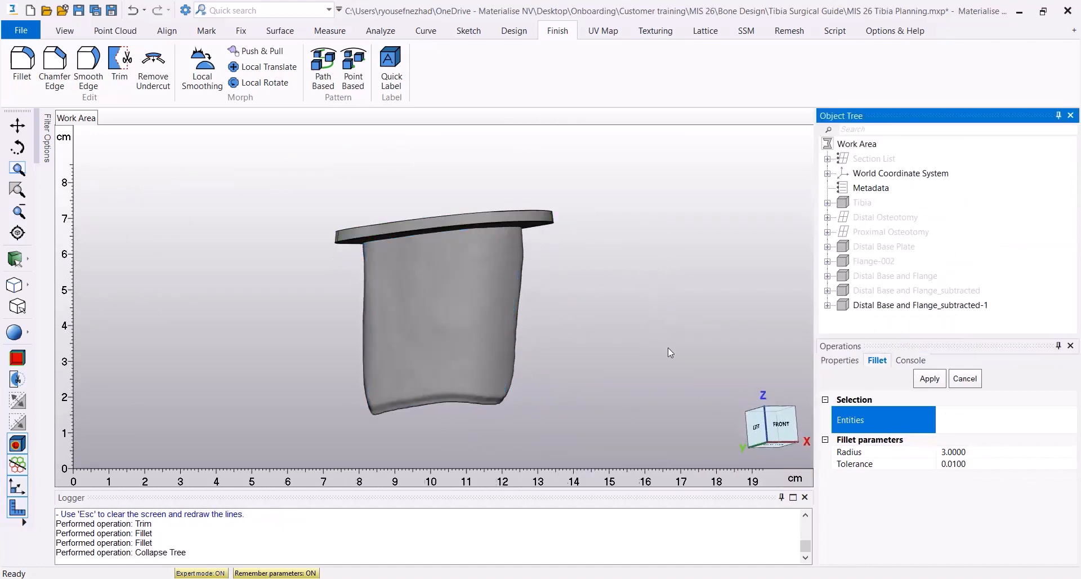
Place three guiding tubes (inner radius 0.7, outer 2.7) on the distal guide and hide InnerCylinders
left_click(513, 31)
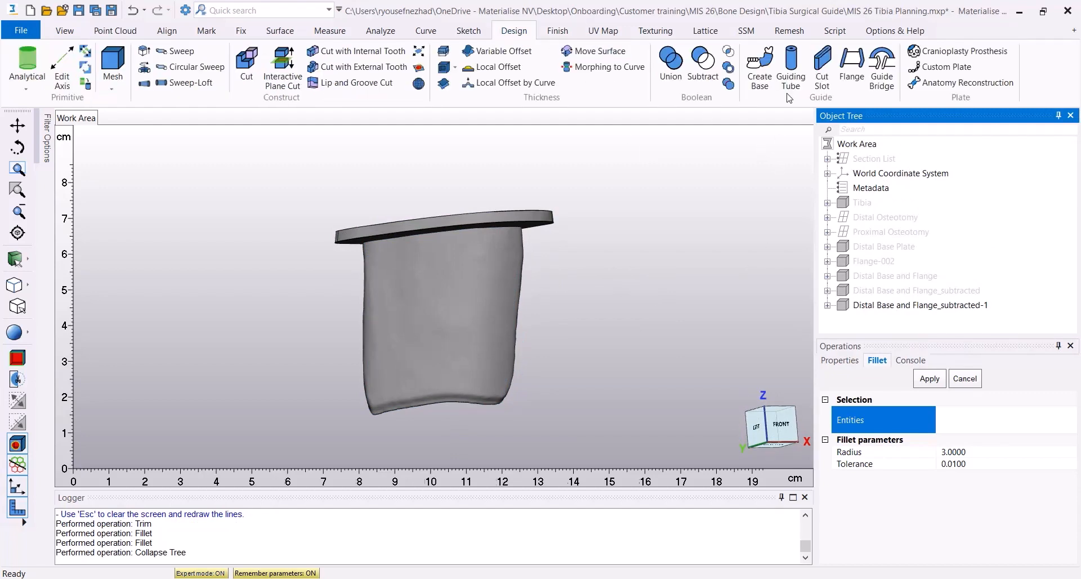
left_click(790, 65)
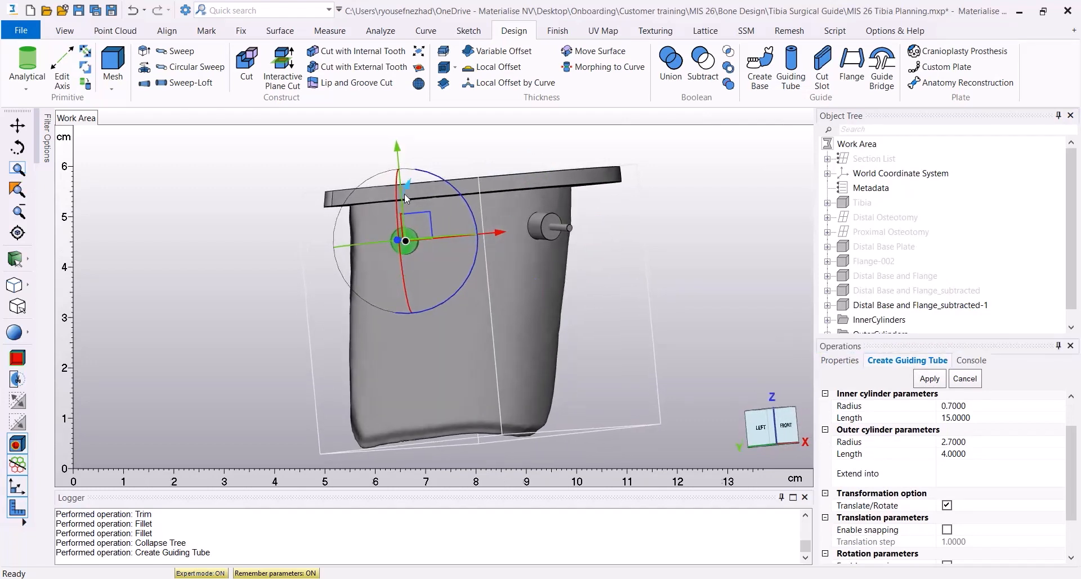
left_click(928, 379)
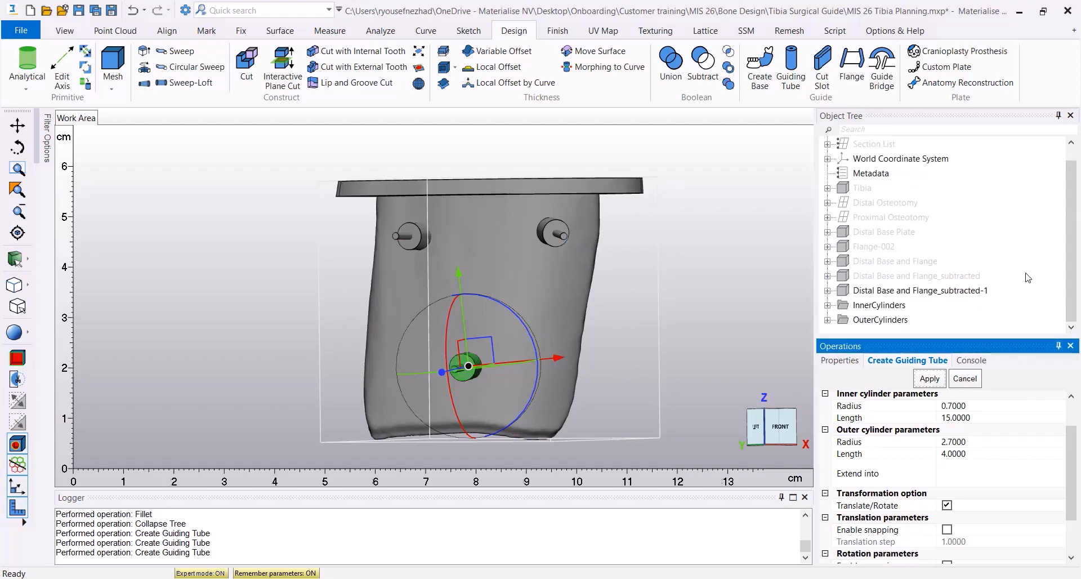
right_click(879, 304)
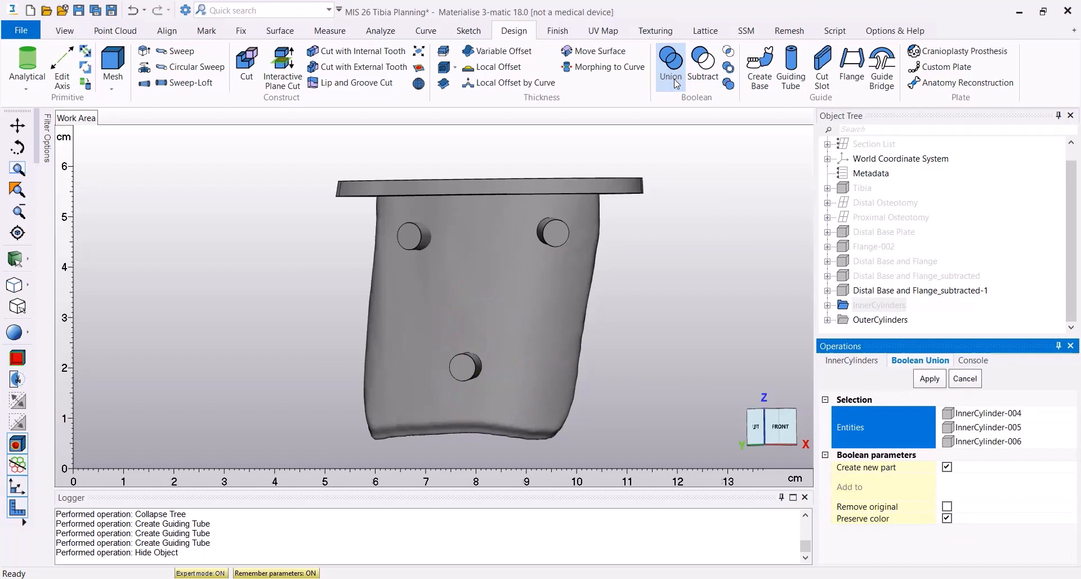
Boolean-unite the guide with OuterCylinders, then subtract InnerCylinders to give Distal Guide-Final
left_click(986, 413)
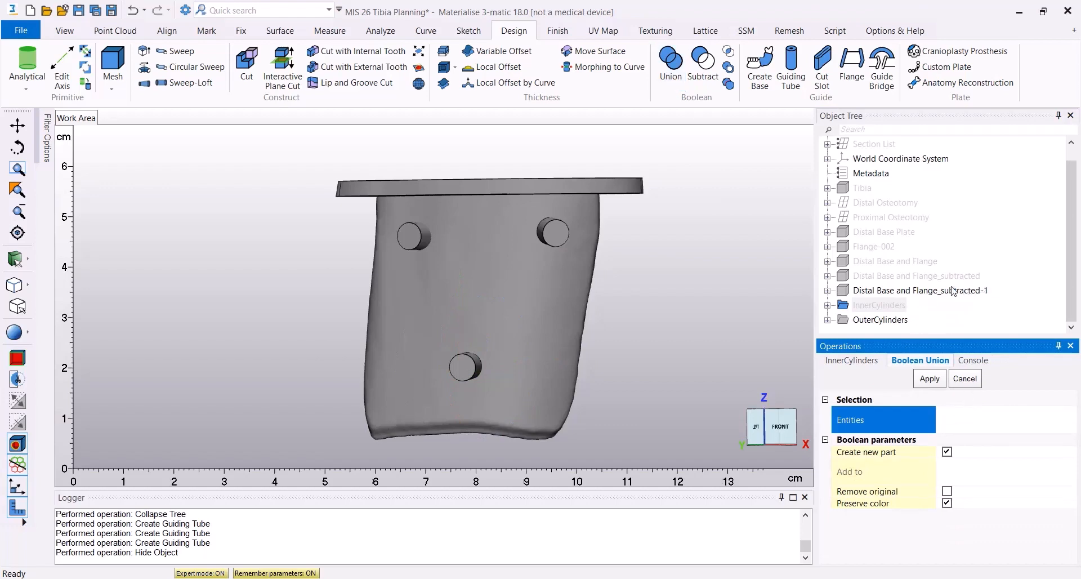
left_click(879, 319)
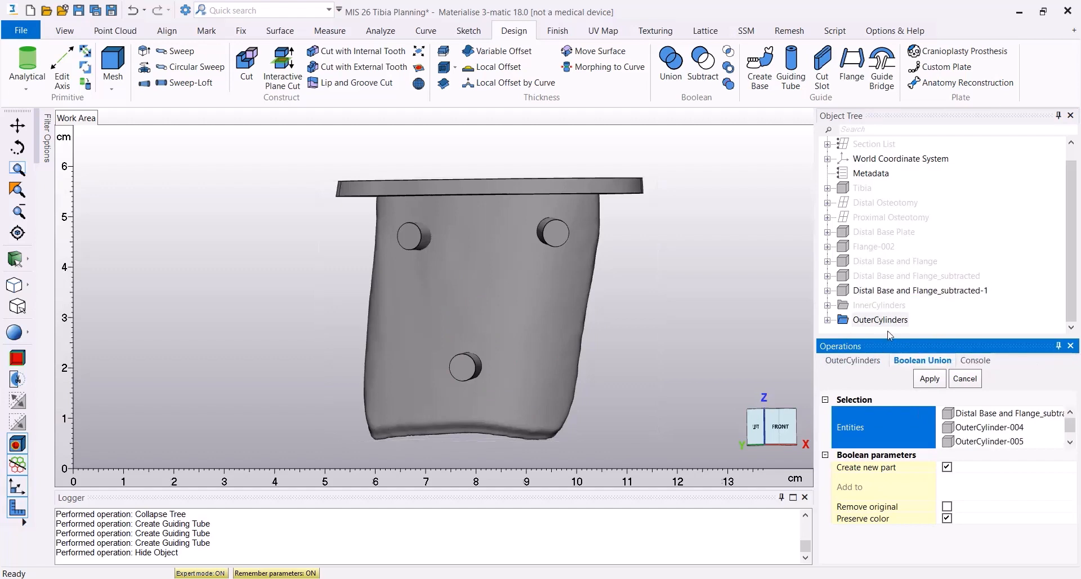
right_click(883, 319)
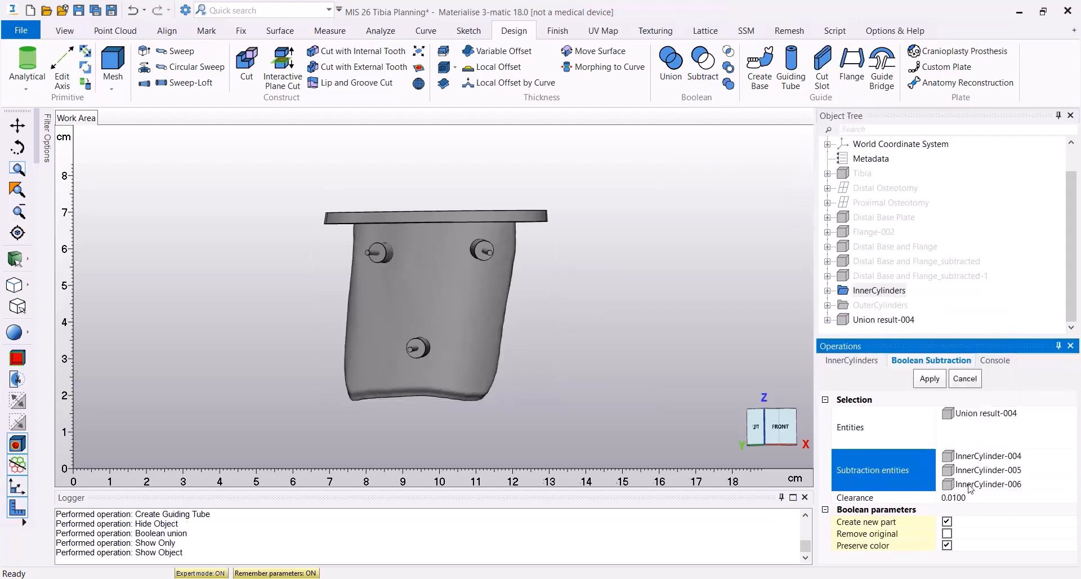
left_click(928, 378)
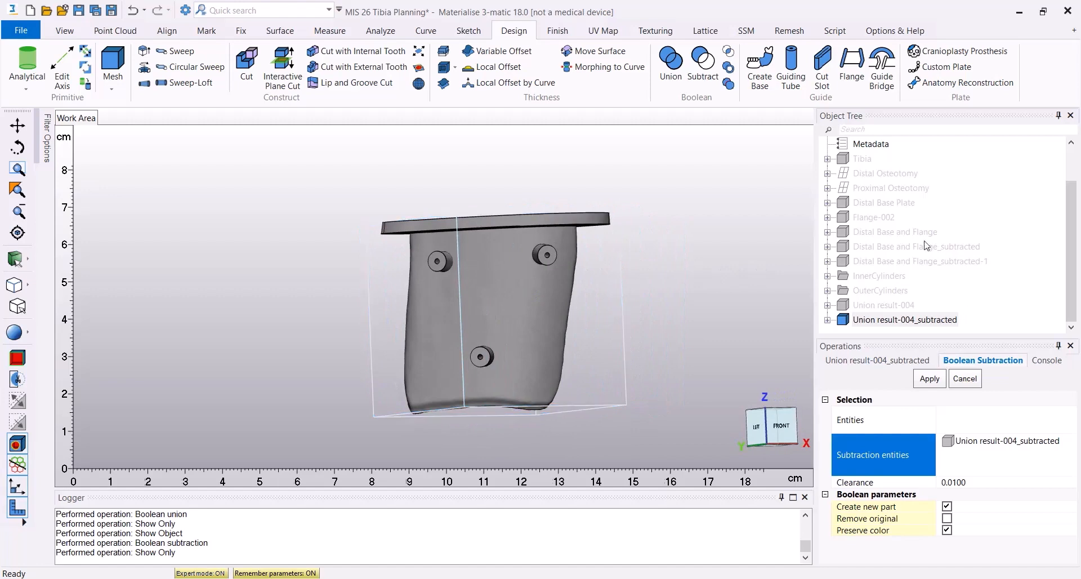
Show the Tibia alongside the finished distal guide and view it from the side
left_click(862, 158)
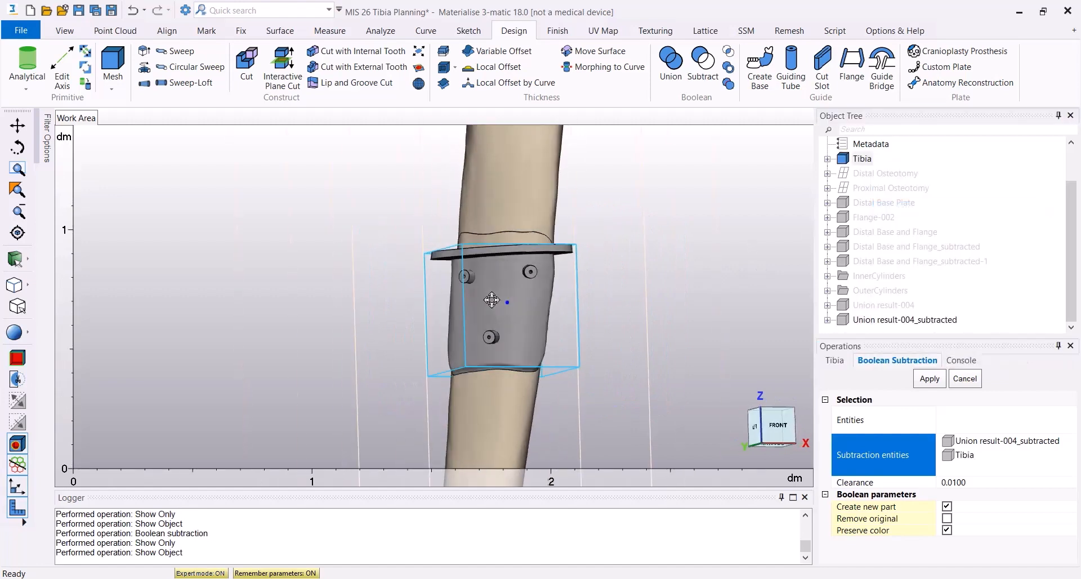
left_click_drag(492, 301, 641, 304)
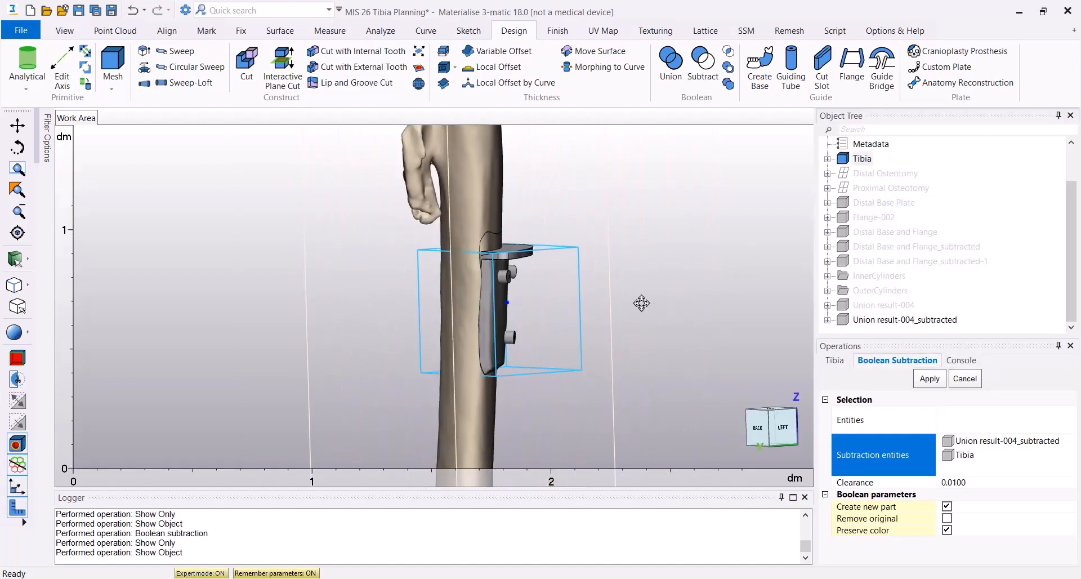
left_click(205, 31)
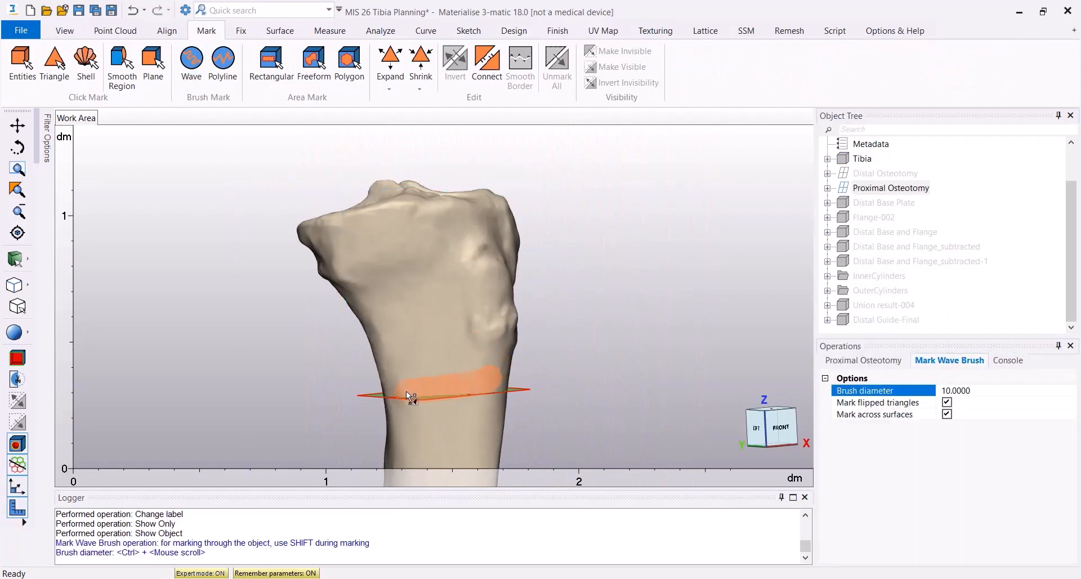
Wave-brush mark the anterior tibia above the osteotomy, smooth its border, and create a 3 mm base
left_click_drag(410, 396, 489, 358)
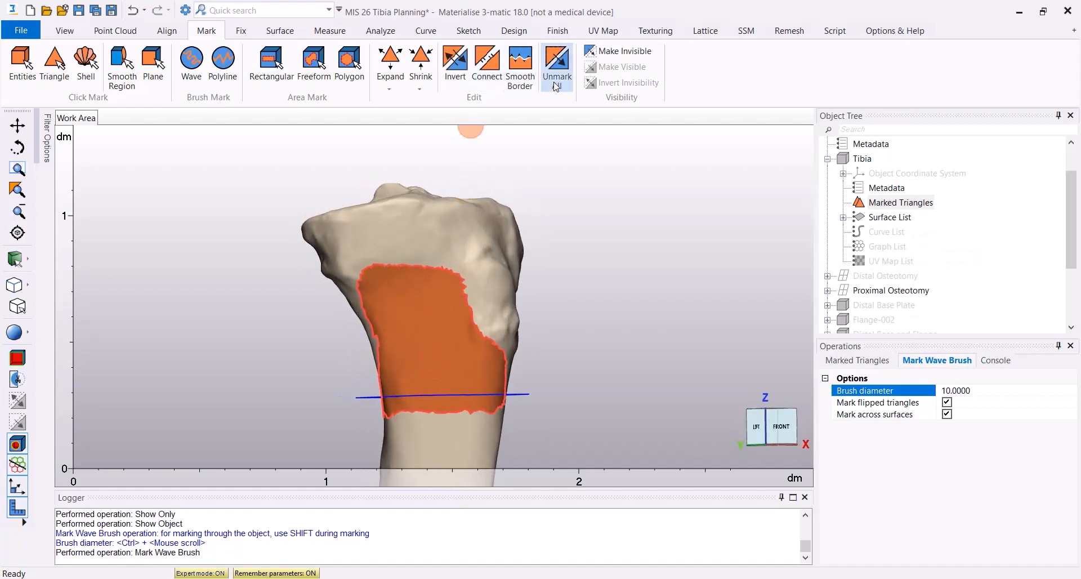
left_click(556, 66)
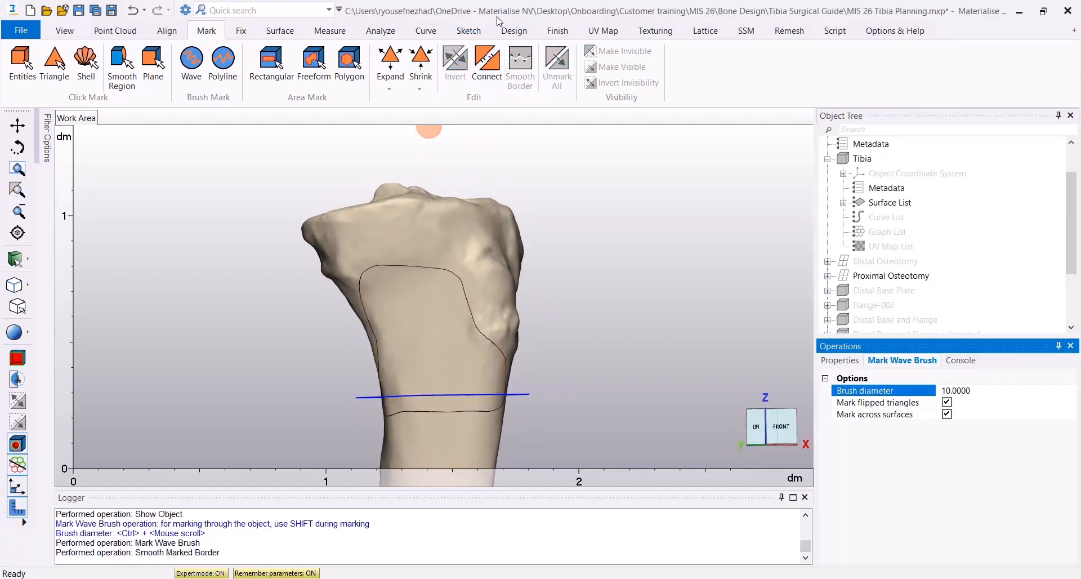
left_click(513, 30)
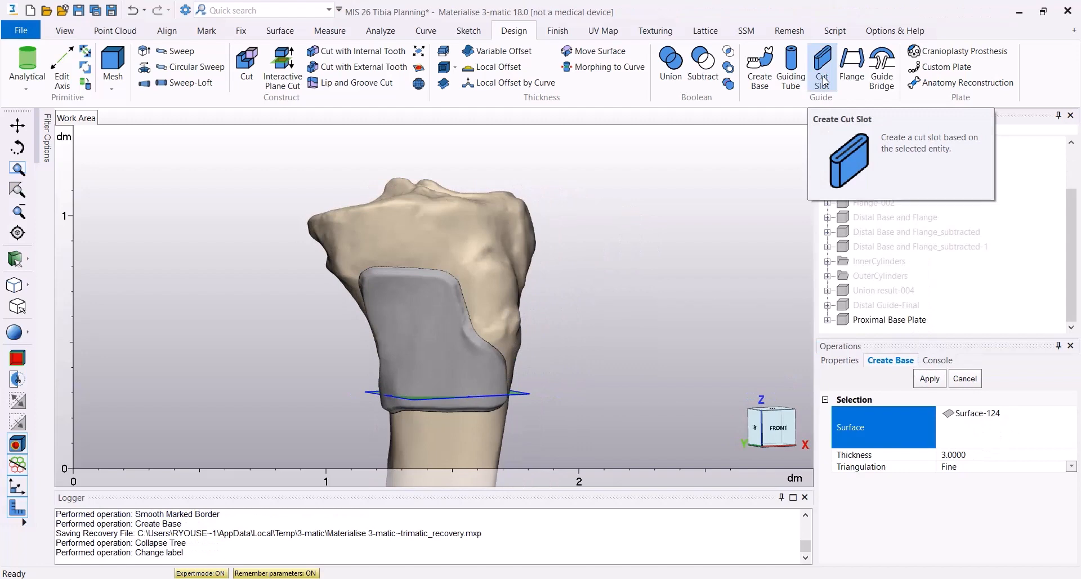
Create a cut slot on Proximal Osteotomy with width 45, height 10 and thickness 7
left_click(820, 67)
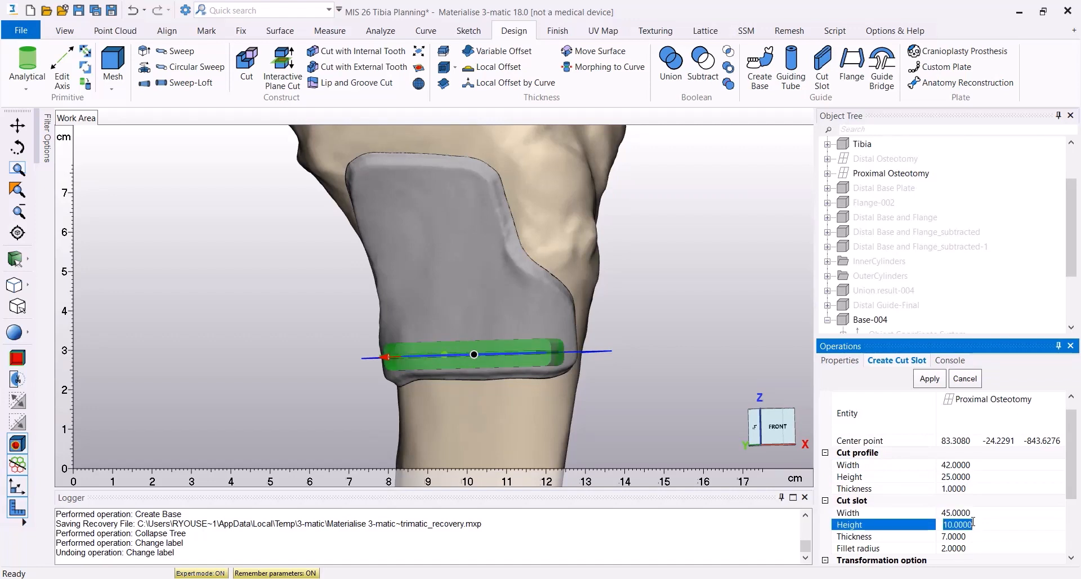
left_click(955, 536)
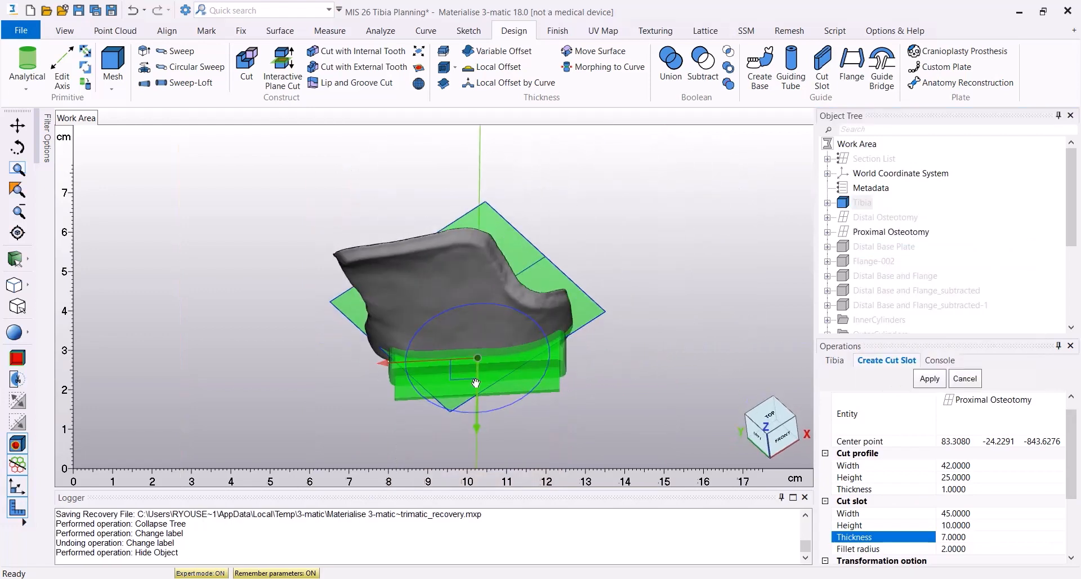
Reposition the cut slot within the base plate using the gizmo and apply it
left_click_drag(476, 382, 476, 334)
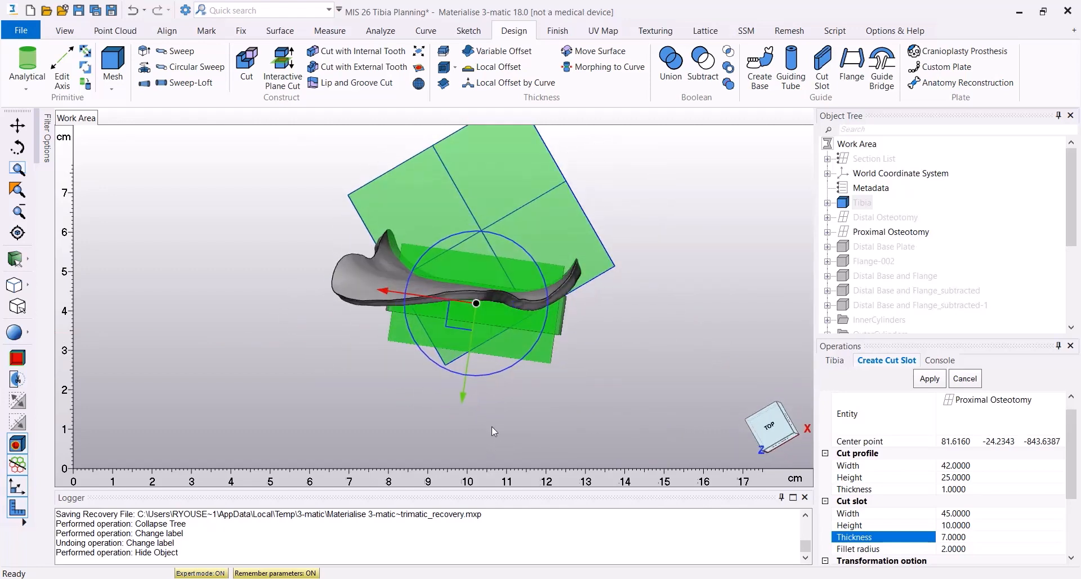
left_click_drag(476, 303, 467, 362)
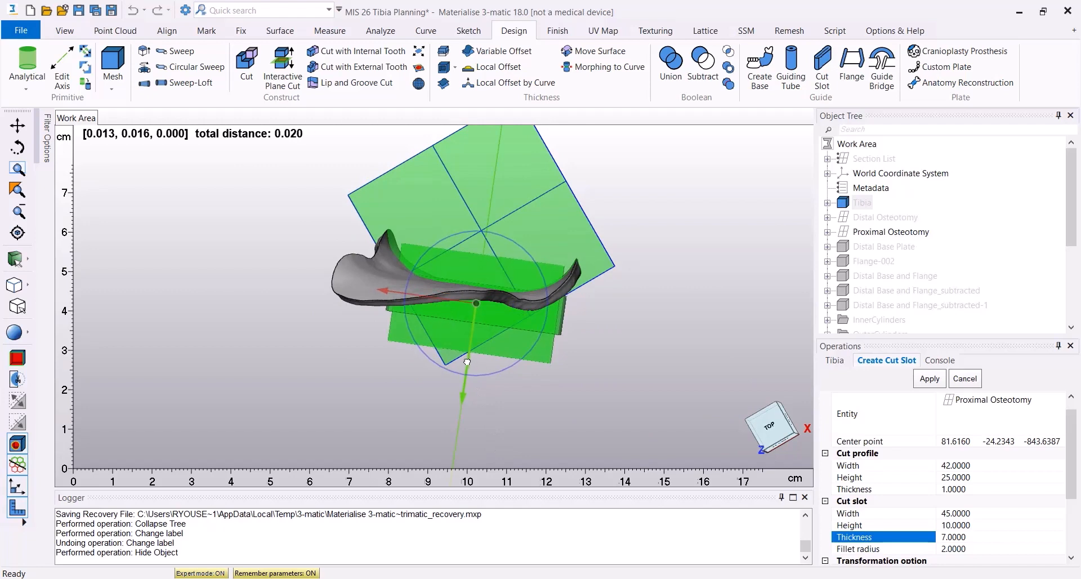
left_click_drag(467, 362, 446, 296)
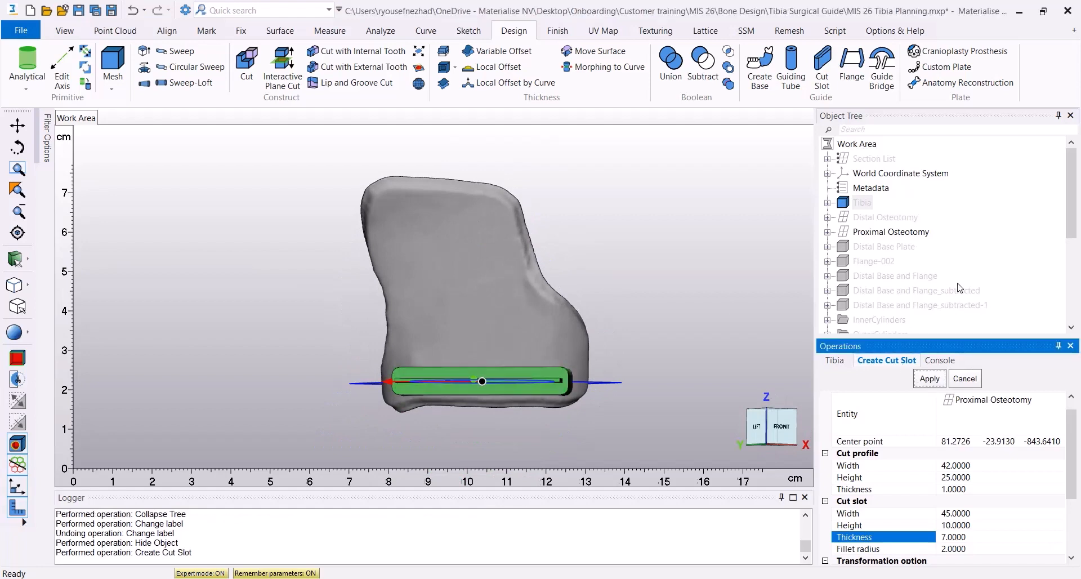
scroll("down", 3)
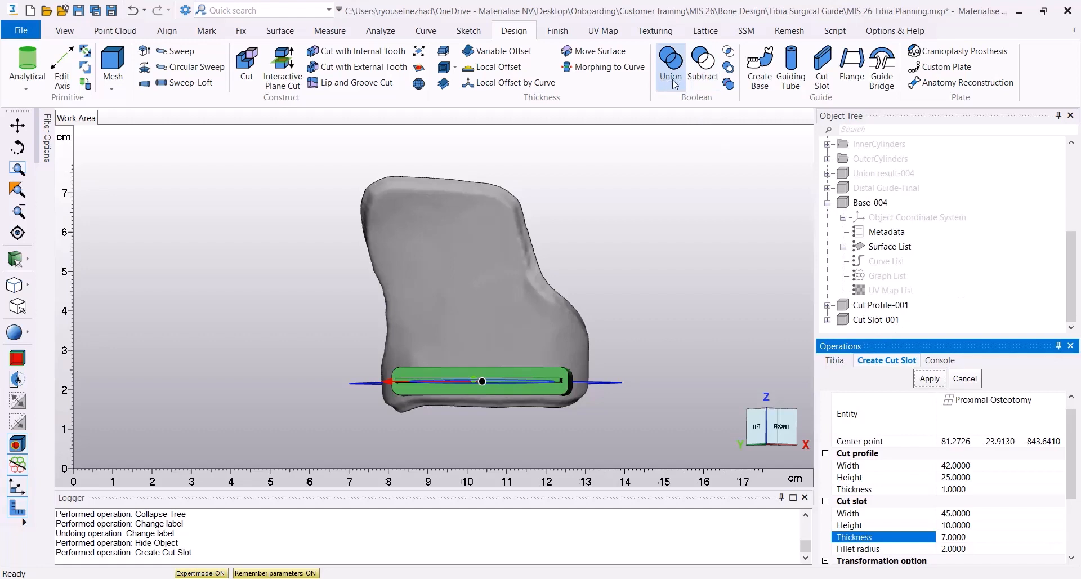
Unite Cut Slot-001 with the renamed Proximal Base Plate into Slot and Base Union
left_click(668, 67)
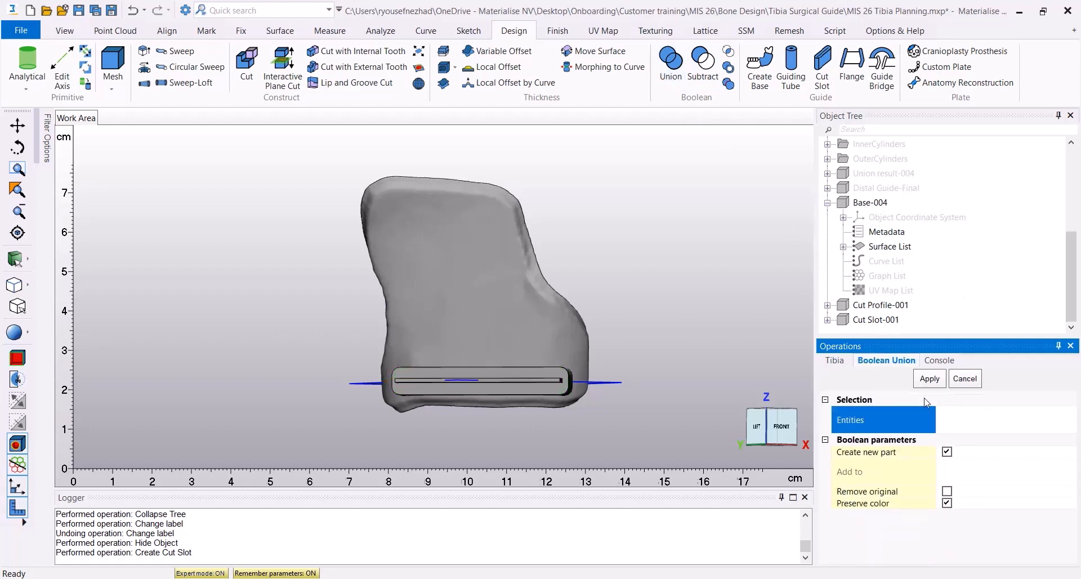
left_click(871, 203)
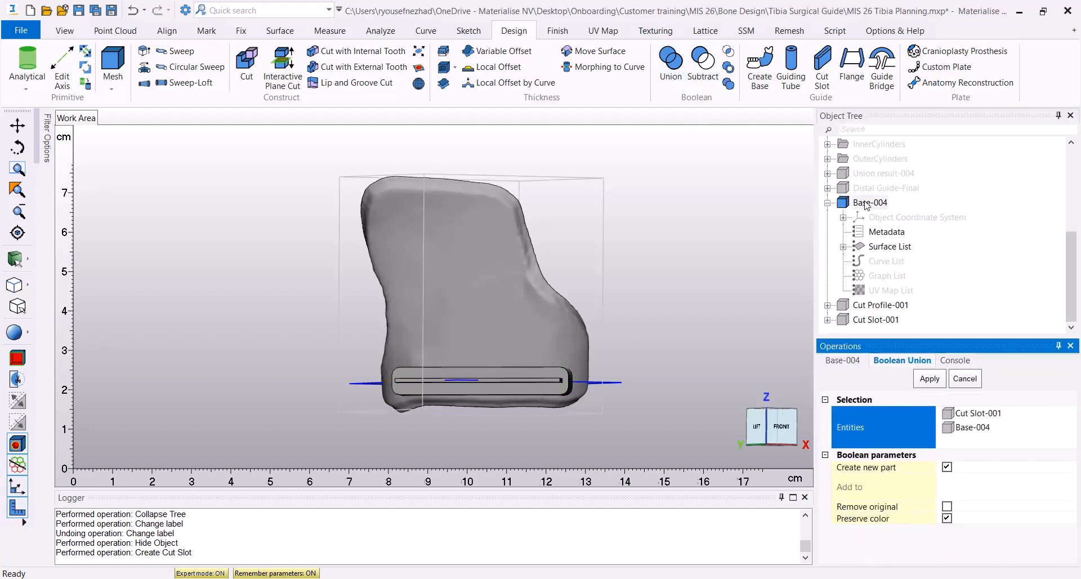
double_click(871, 202)
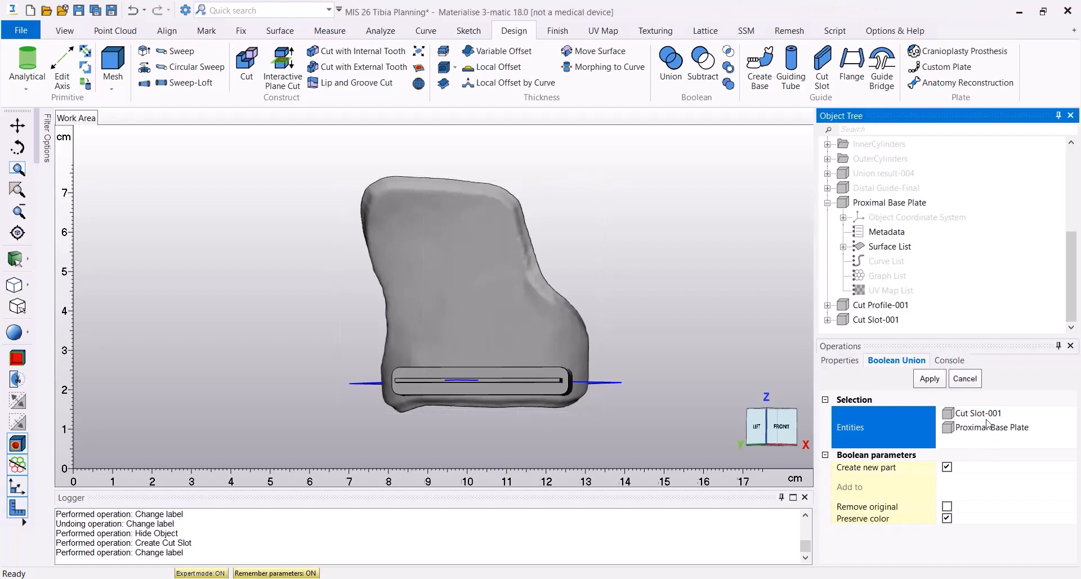
left_click(928, 378)
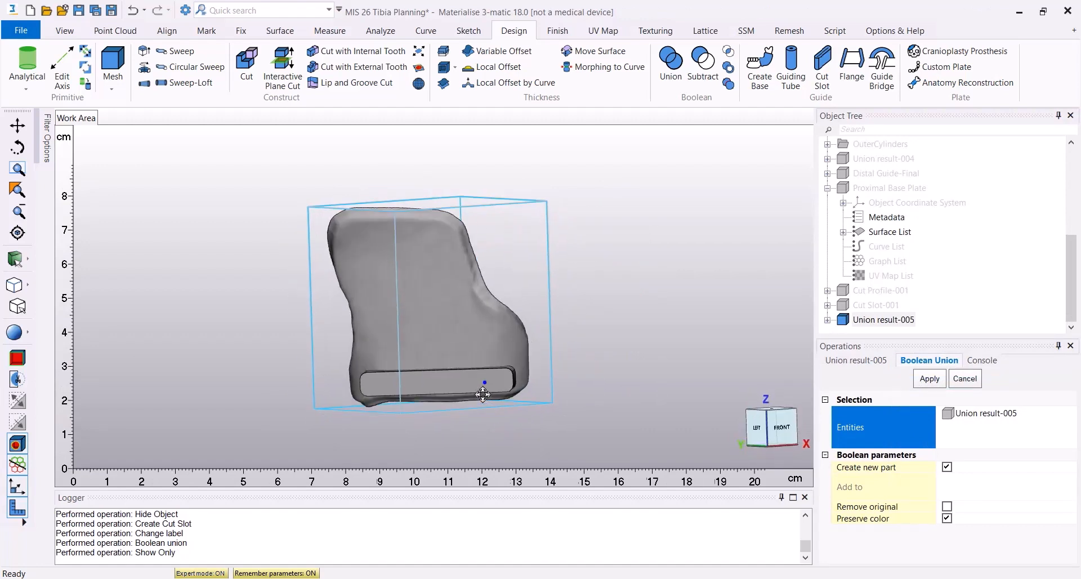
left_click(702, 62)
type("Slot and Base Union")
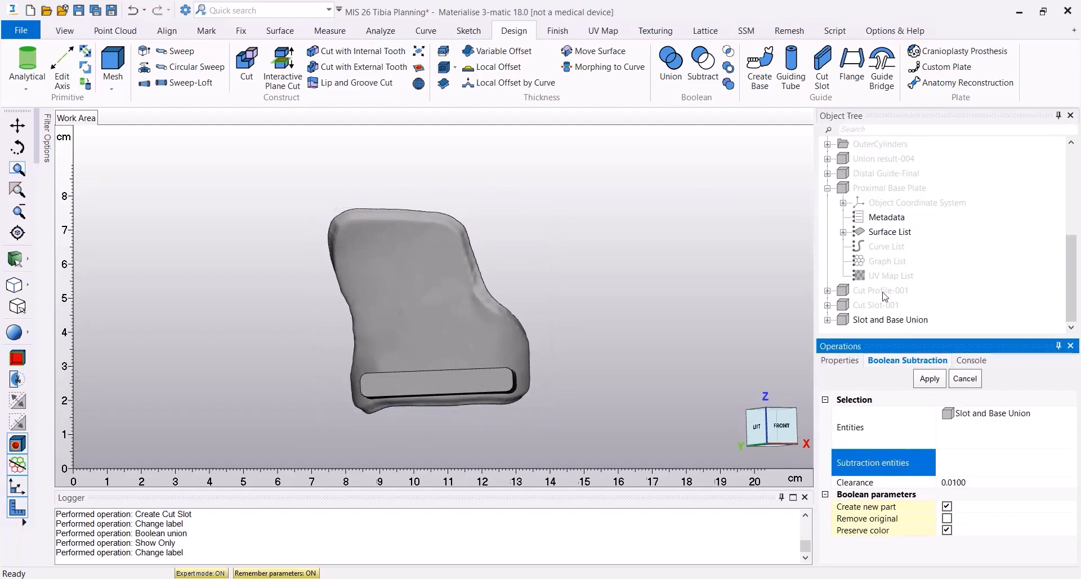
Subtract Cut Profile-001 from the merged plate and show only the resulting slotted guide
left_click(880, 290)
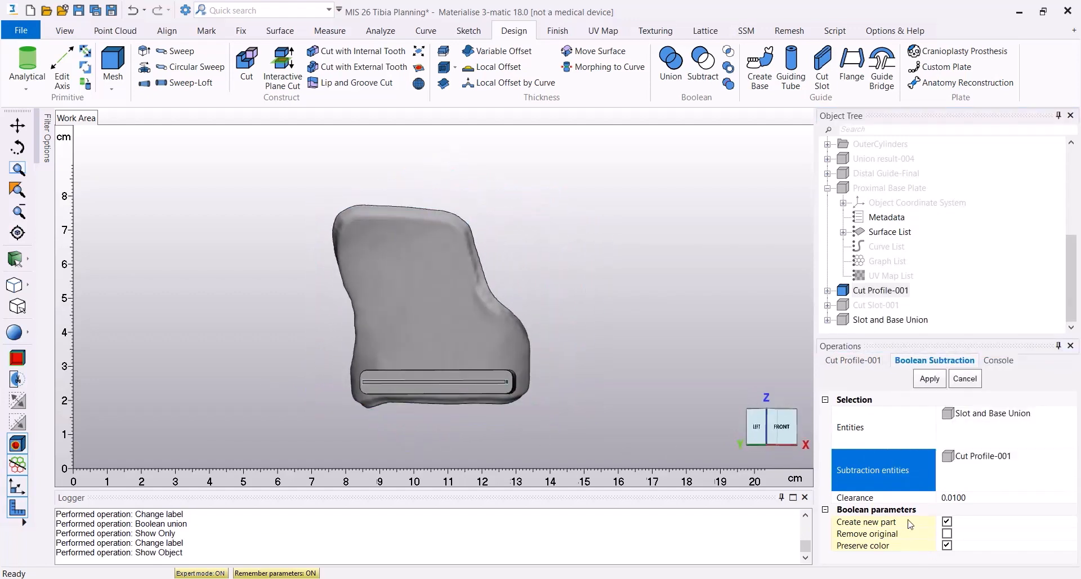
left_click(928, 378)
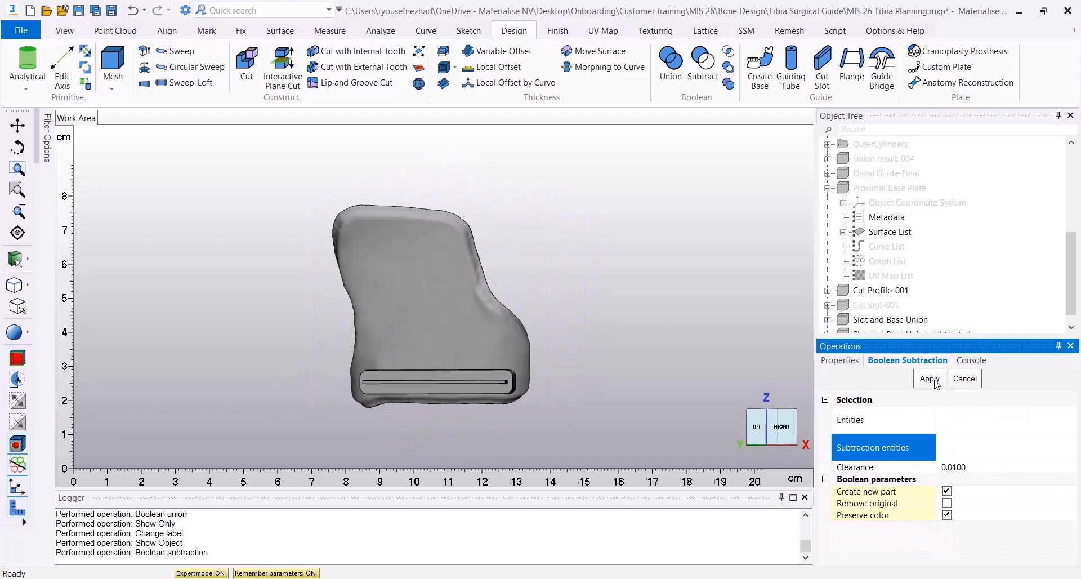
scroll("down", 3)
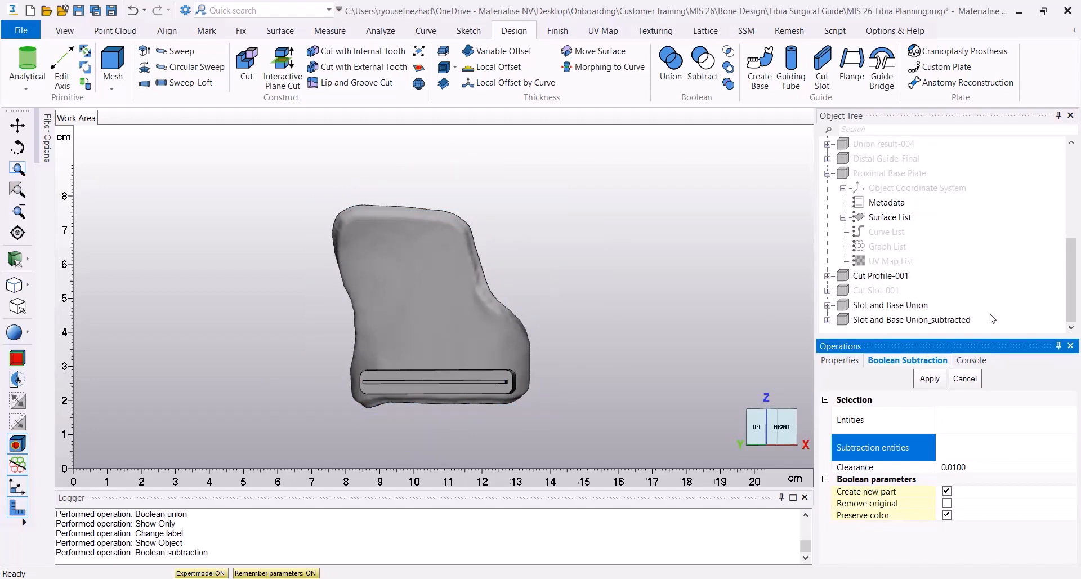
left_click(911, 320)
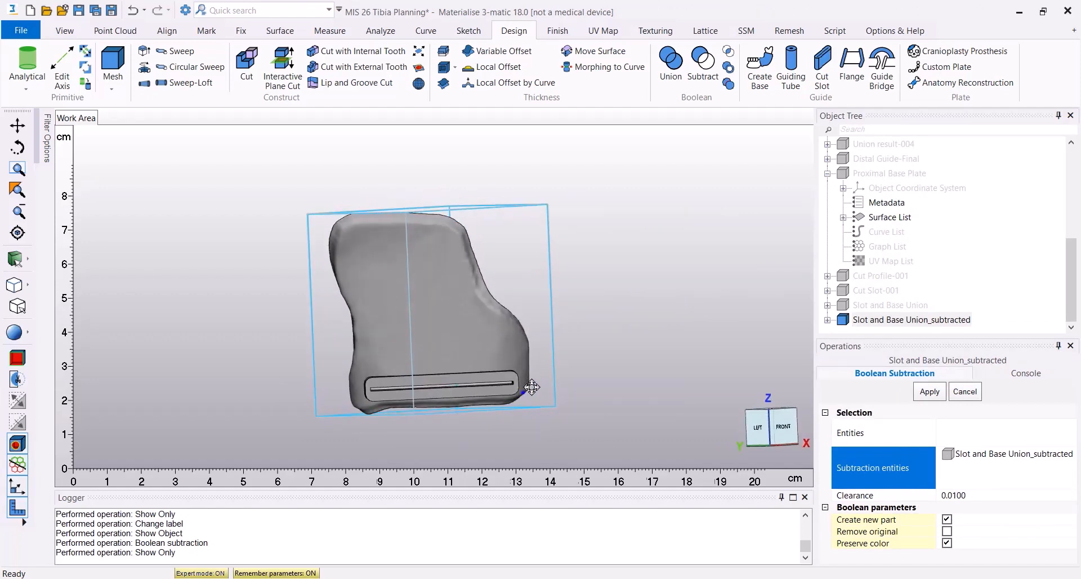
right_click(862, 202)
type("Proximal Guide-Final")
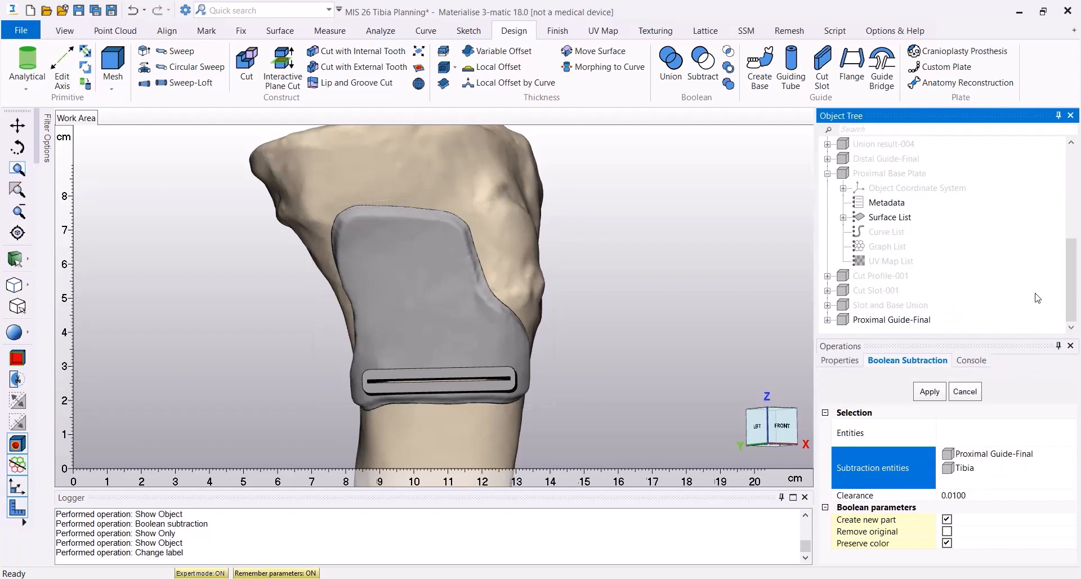
mouse_move(862, 164)
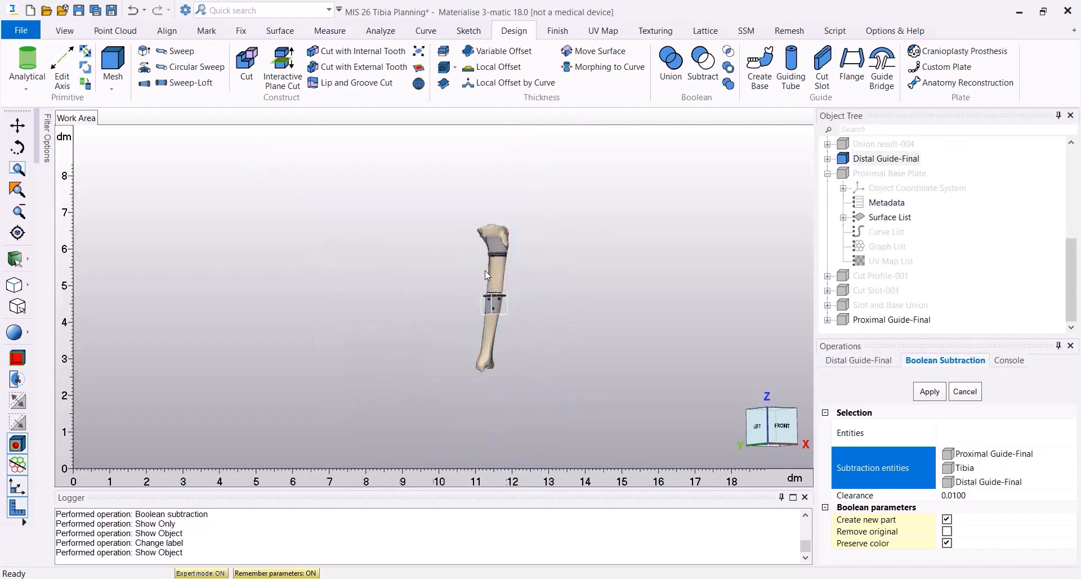
Zoom out to view Proximal Guide-Final and Distal Guide-Final together on the tibia
scroll("up", 3)
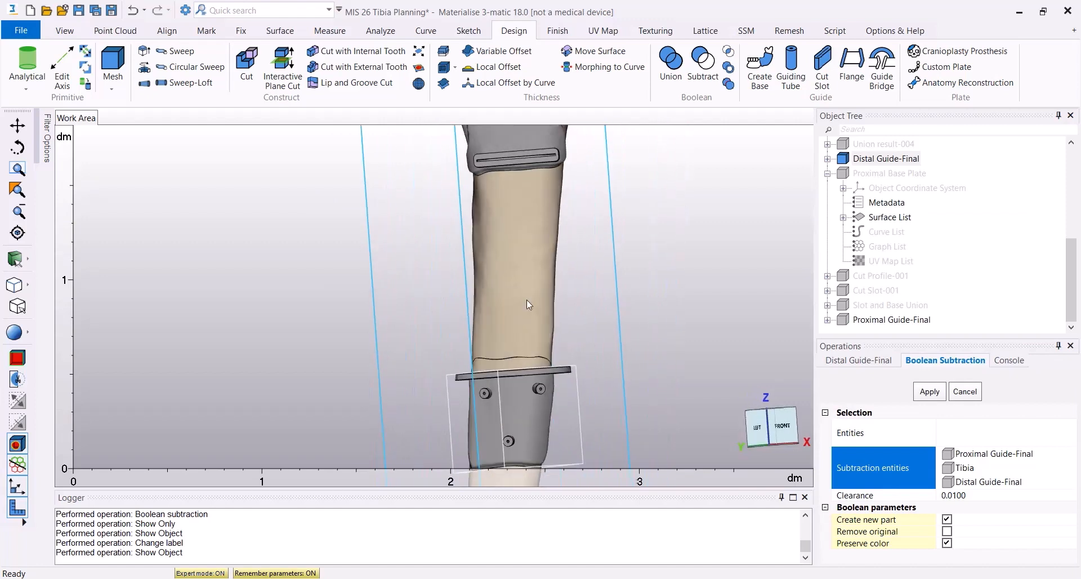